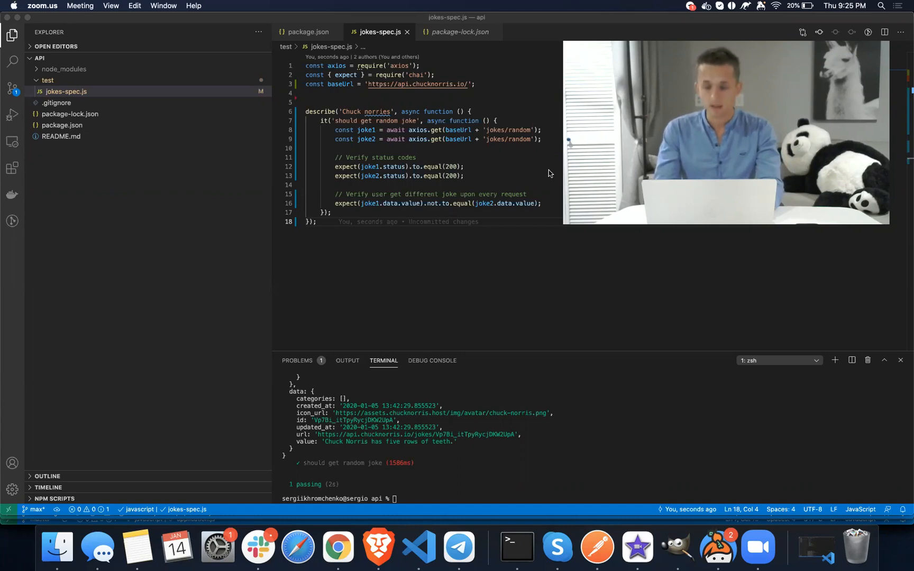
pyautogui.moveTo(434, 239)
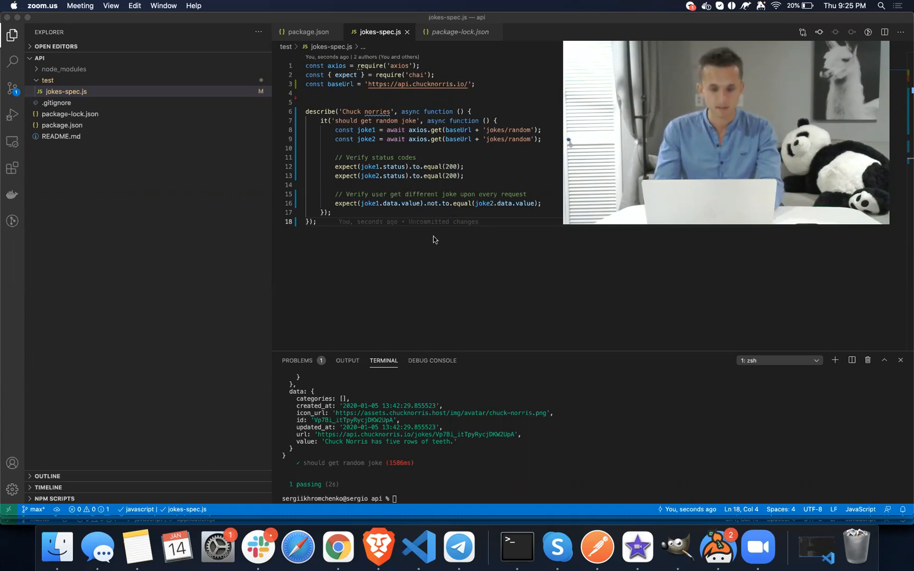
pyautogui.moveTo(470, 173)
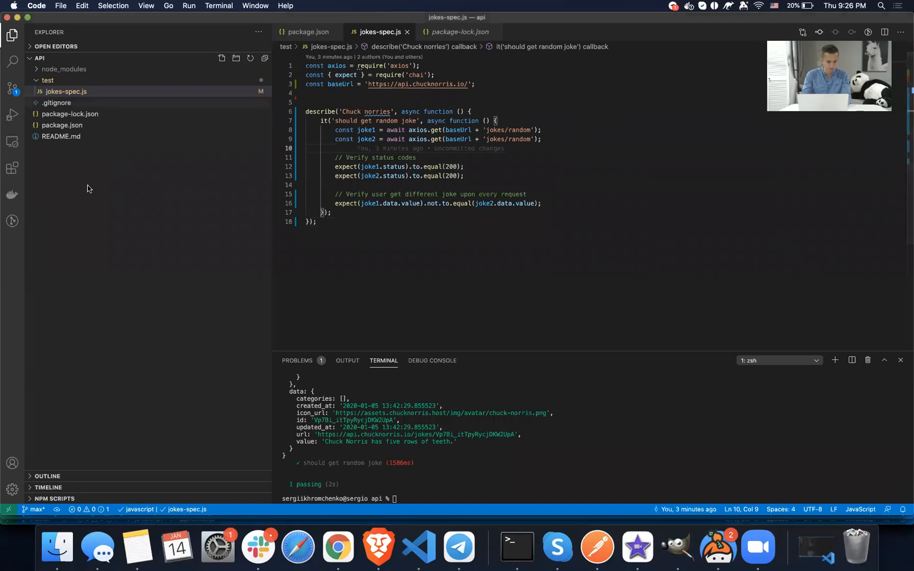
# - Create a new folder named api at the project root, beside the test folder
pyautogui.rightClick(86, 188)
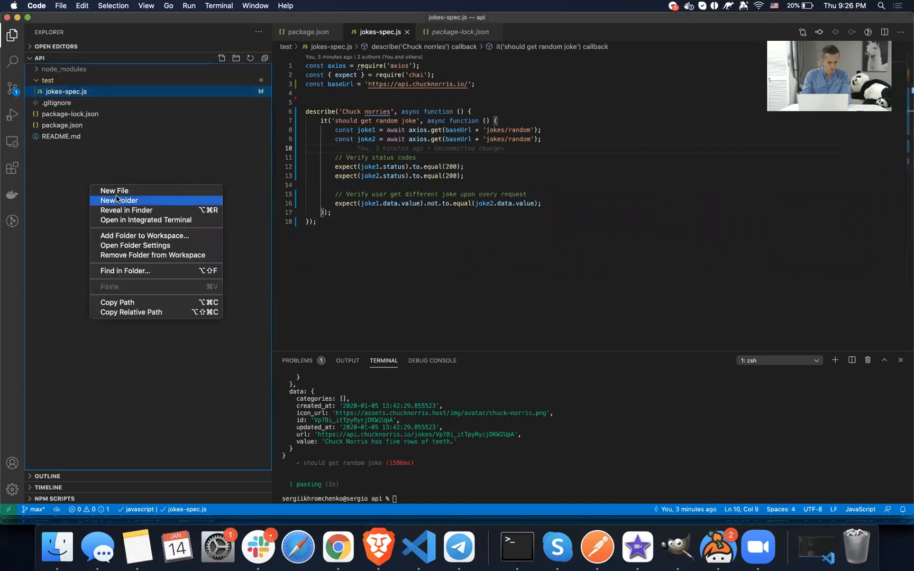
pyautogui.moveTo(52, 170)
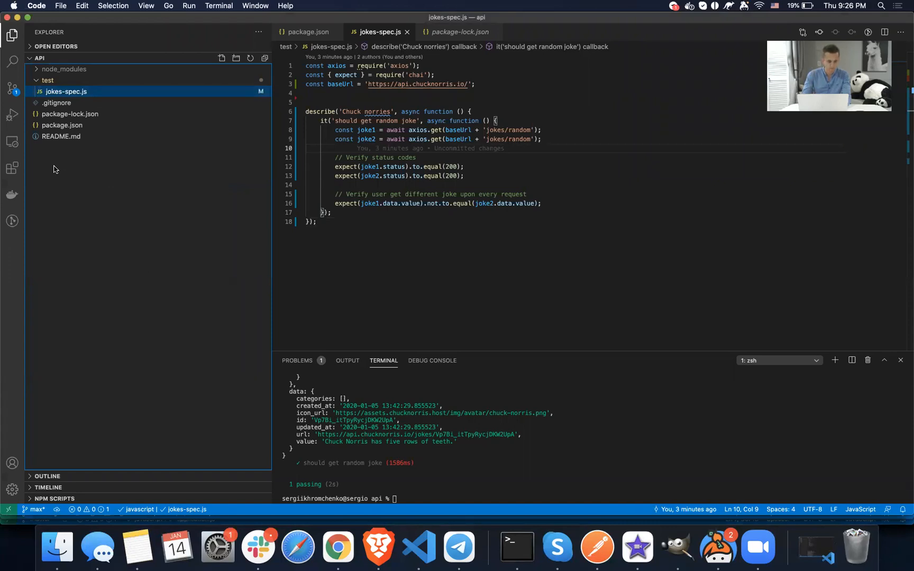
pyautogui.rightClick(53, 169)
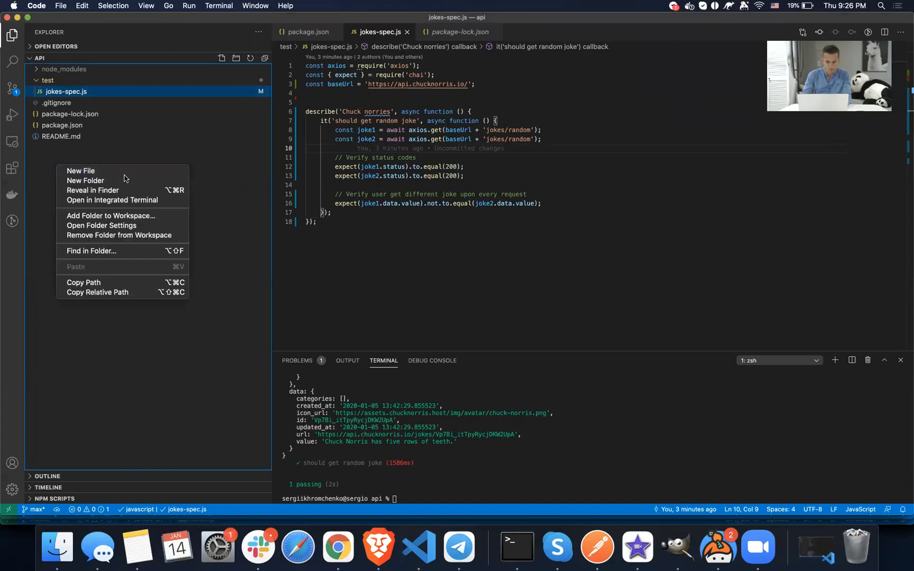
pyautogui.moveTo(85, 180)
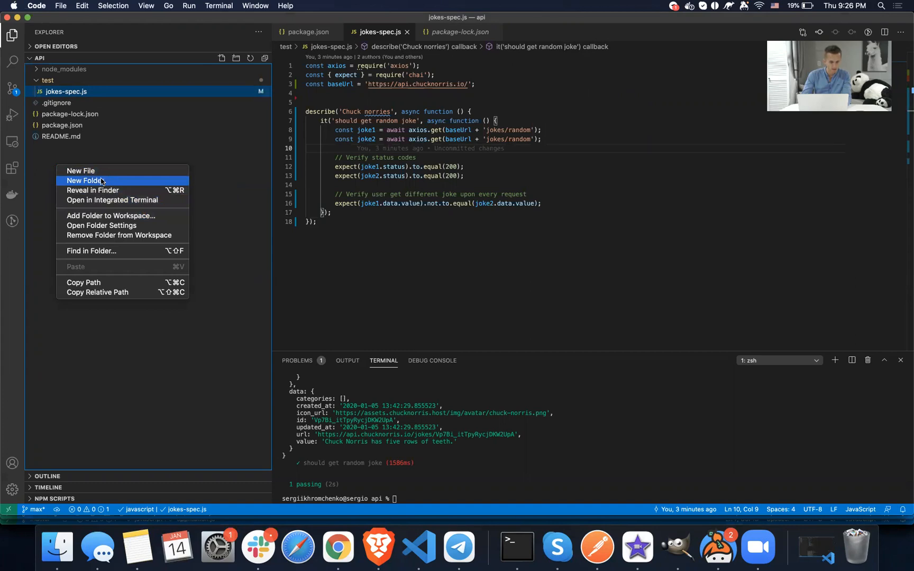
pyautogui.click(84, 181)
pyautogui.write('api')
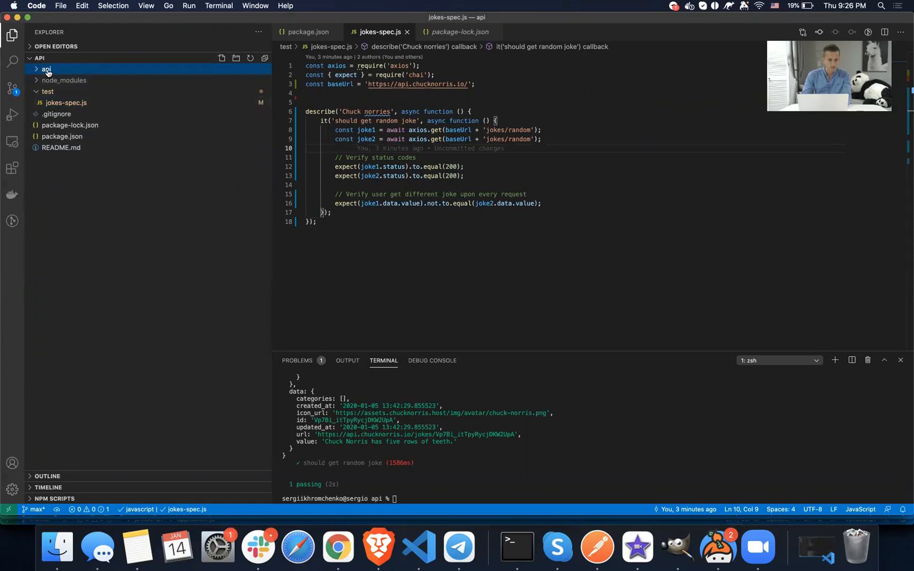
pyautogui.rightClick(46, 68)
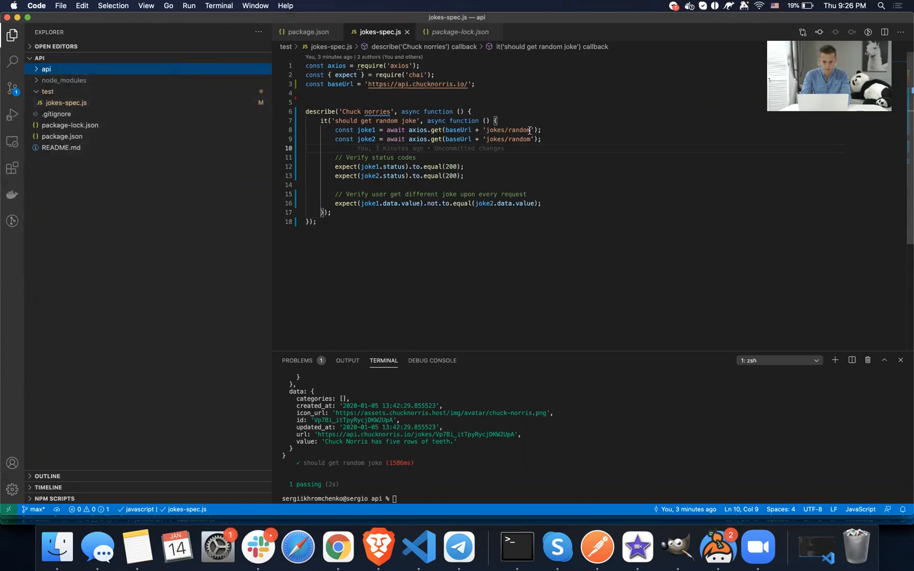
# - Paste two extra copies of the 'should get random joke' test into jokes-spec.js
pyautogui.doubleClick(509, 130)
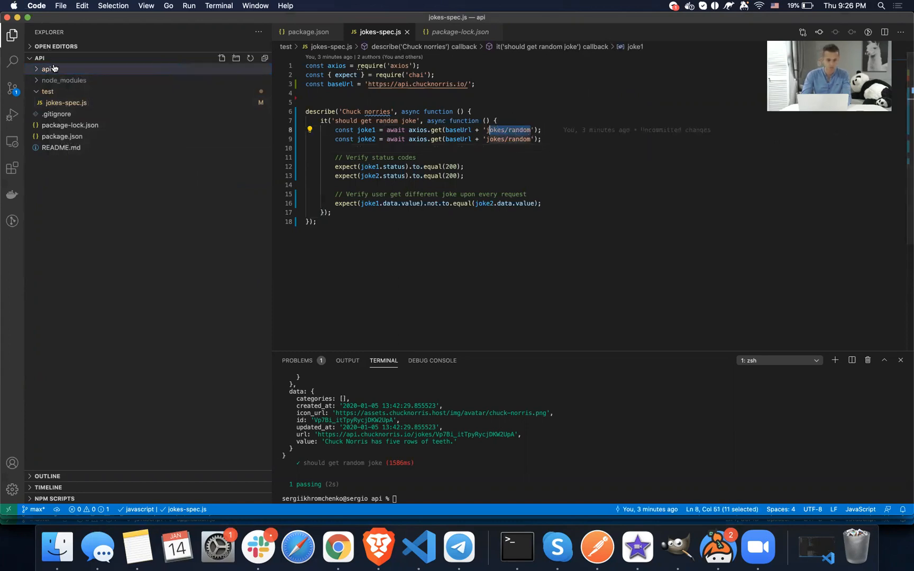
pyautogui.click(331, 212)
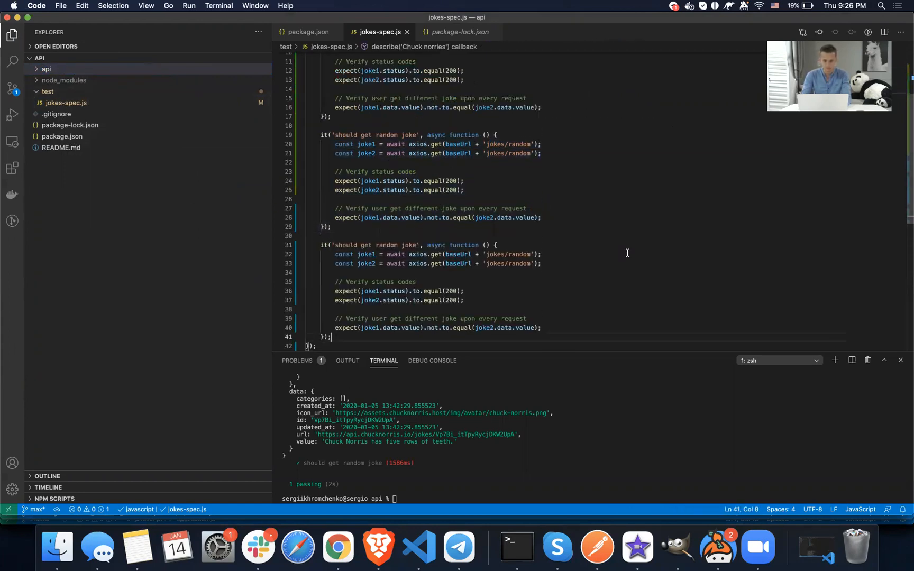
pyautogui.scroll(3)
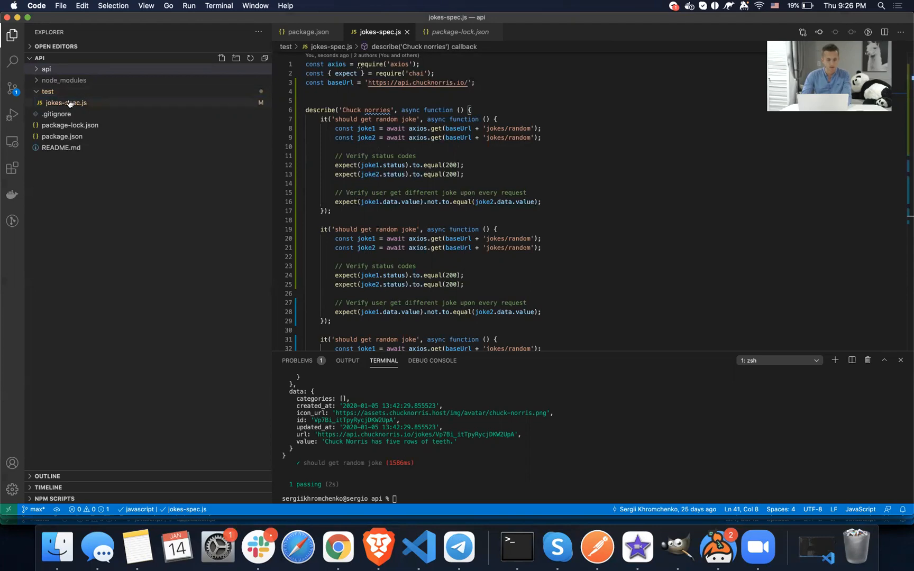
pyautogui.moveTo(45, 69)
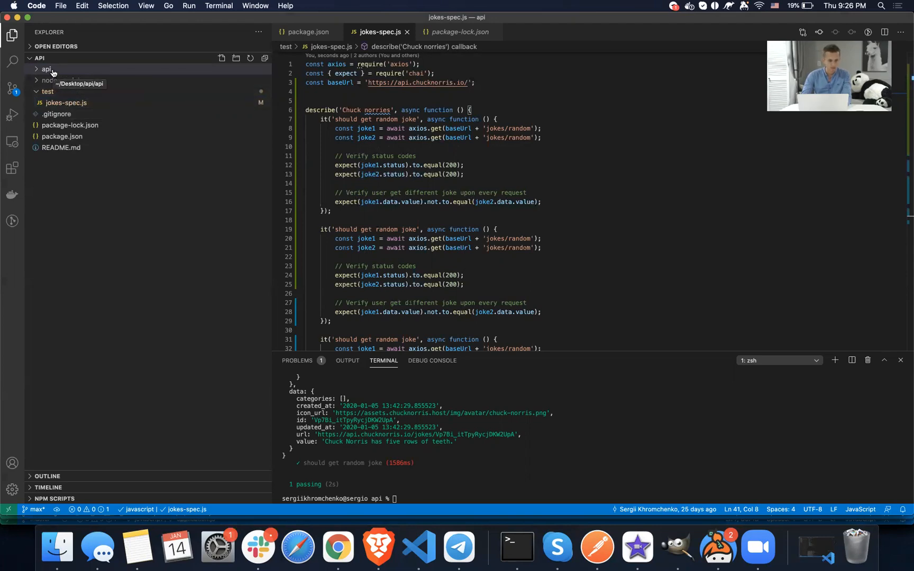
# - Add an empty random-api.js file inside the api folder and focus it
pyautogui.click(222, 57)
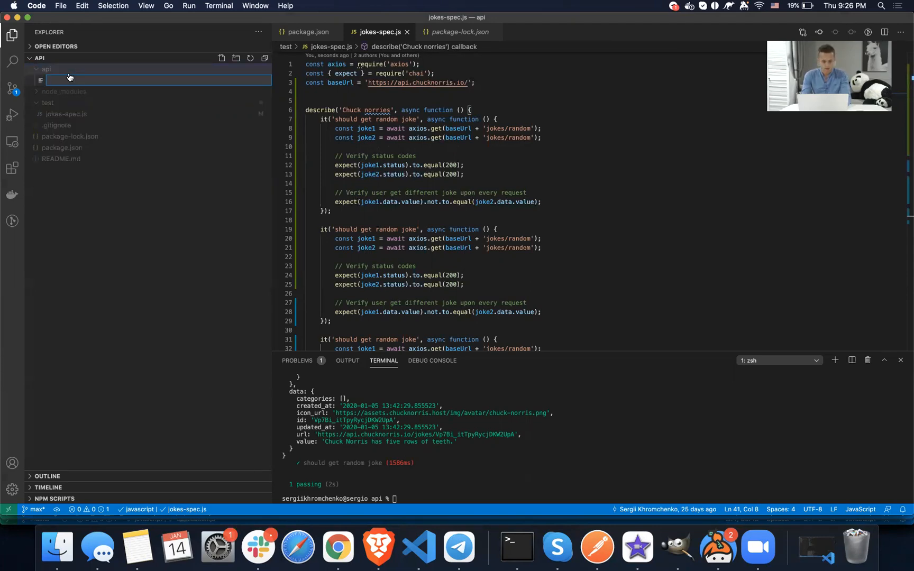
pyautogui.write('random-api.')
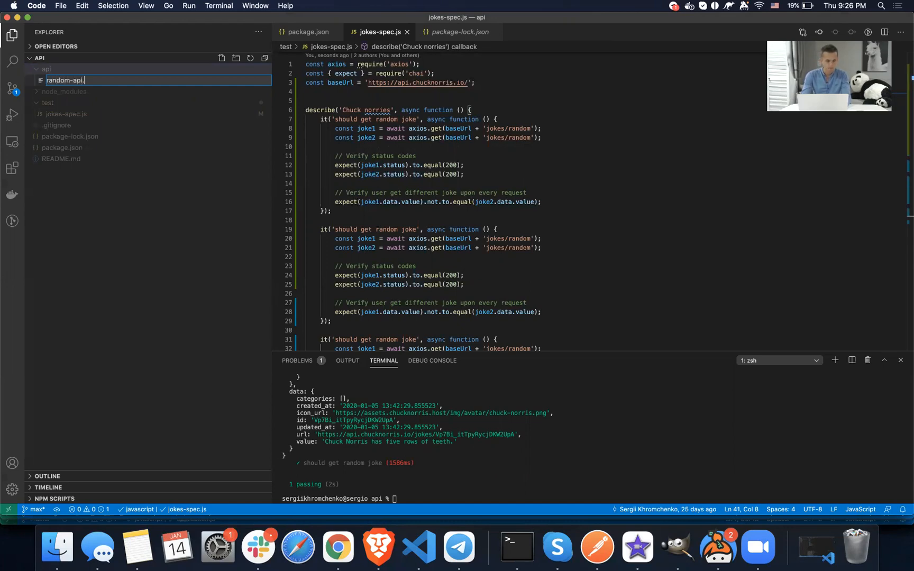
pyautogui.press('Return')
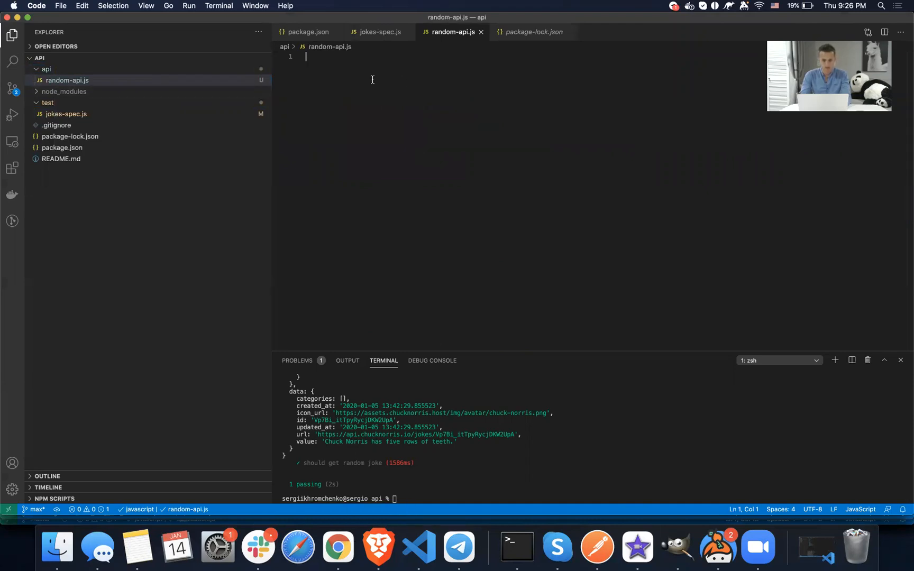
pyautogui.click(378, 547)
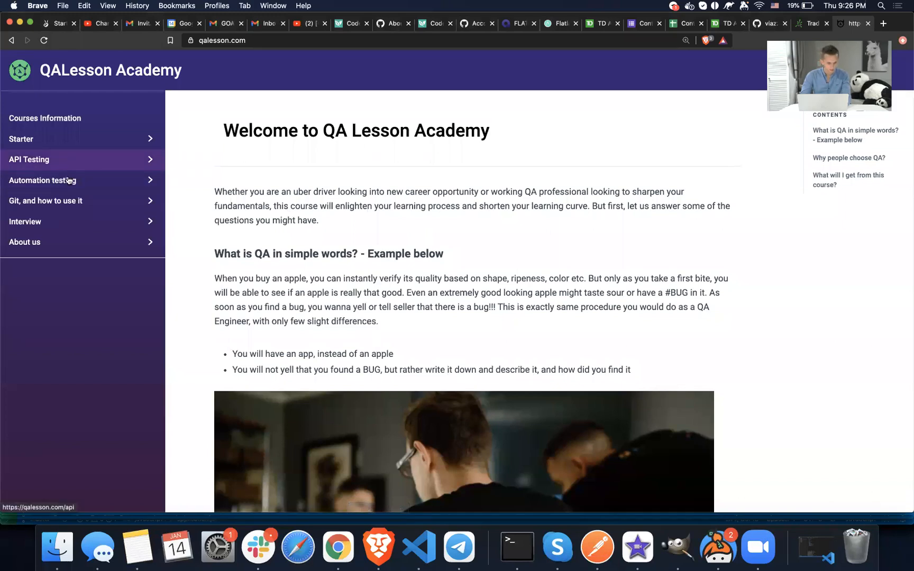
# - Expand QA Lesson Academy's Automation testing lessons, then return to VS Code
pyautogui.click(42, 181)
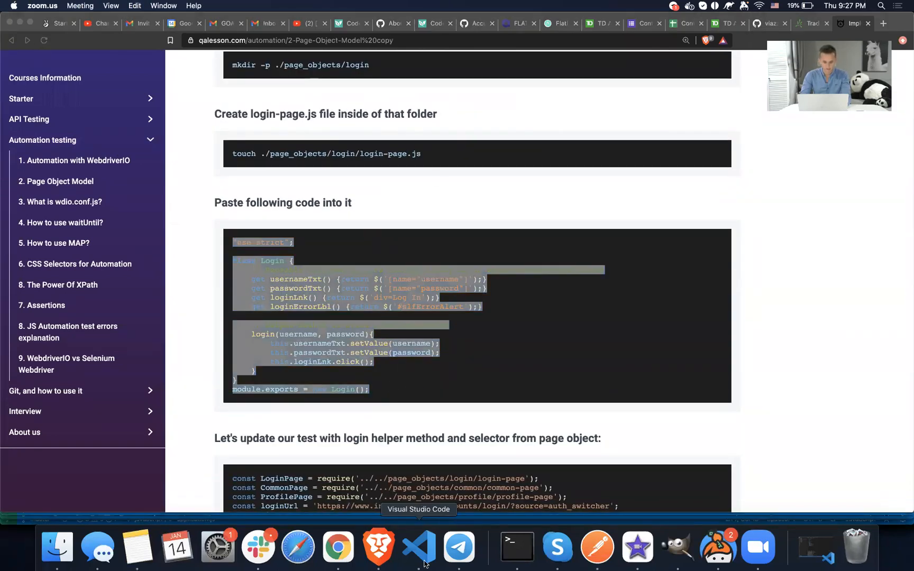
pyautogui.click(418, 547)
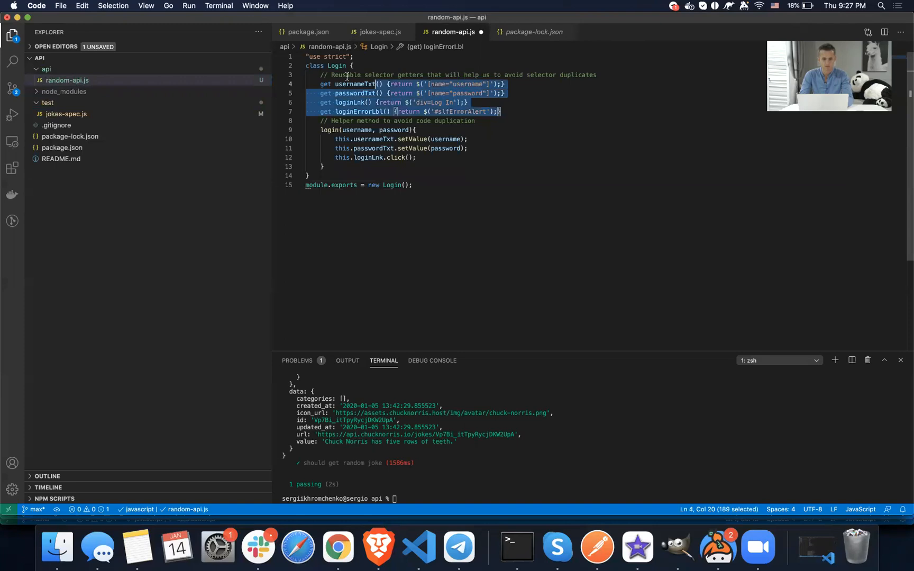
# - Rename the pasted Login class to Random with an async getRandomJoke method
pyautogui.click(320, 75)
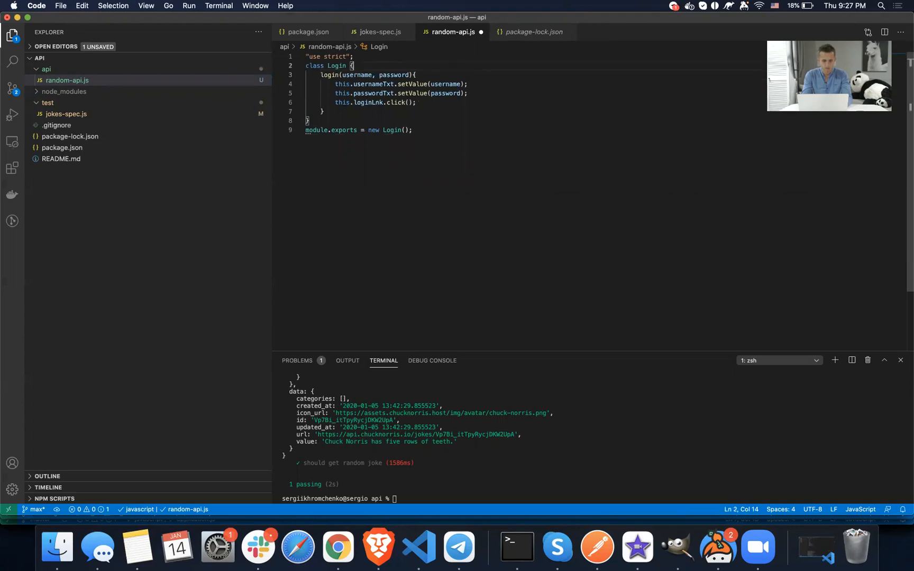
pyautogui.doubleClick(336, 65)
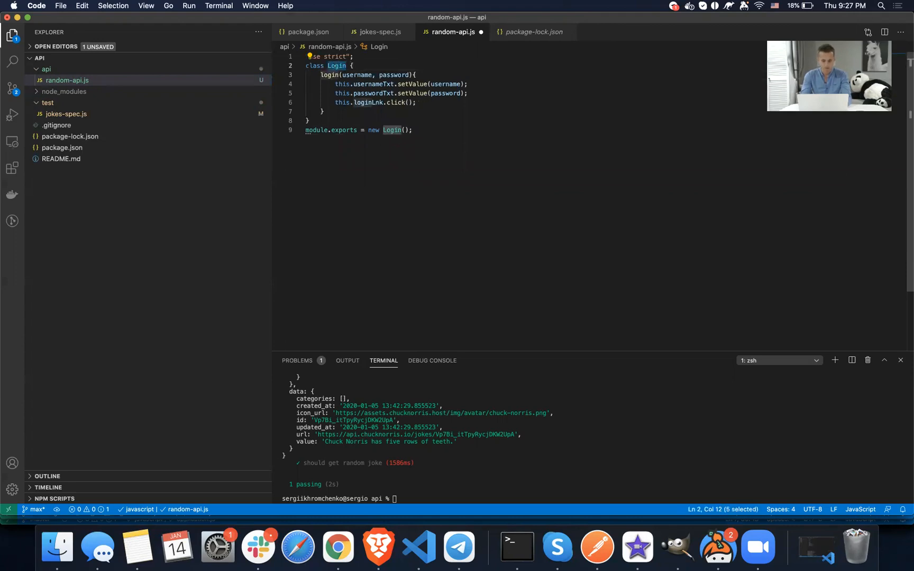
pyautogui.write('Random')
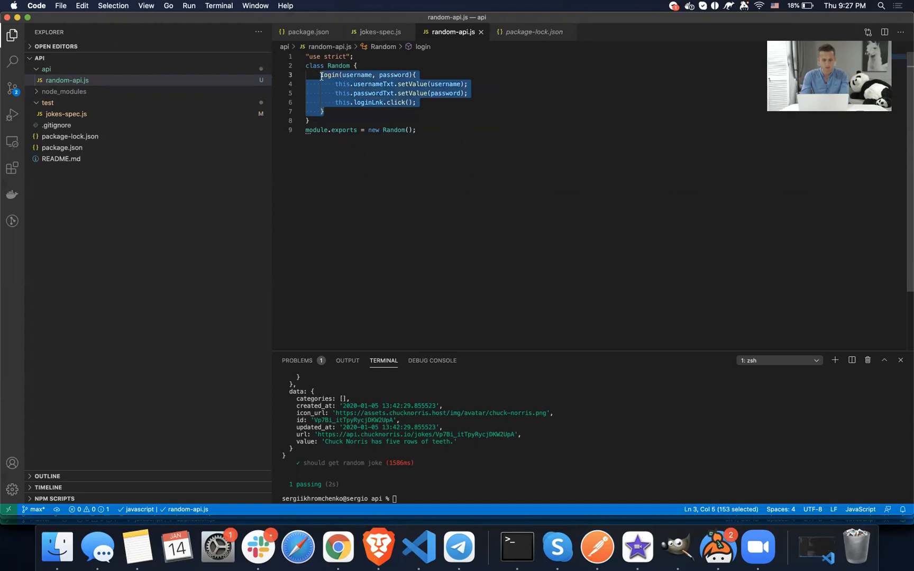
pyautogui.write('async')
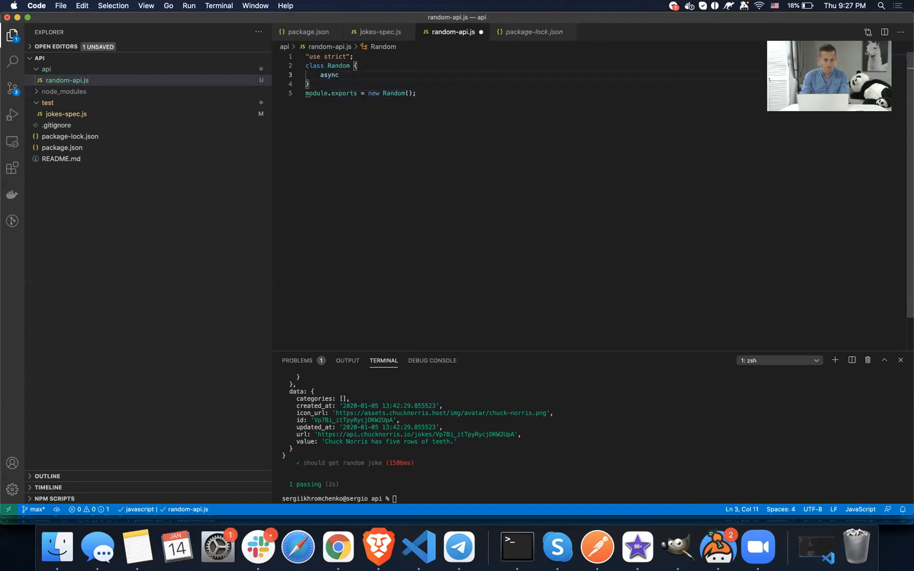
pyautogui.write('getRandomJoke(){')
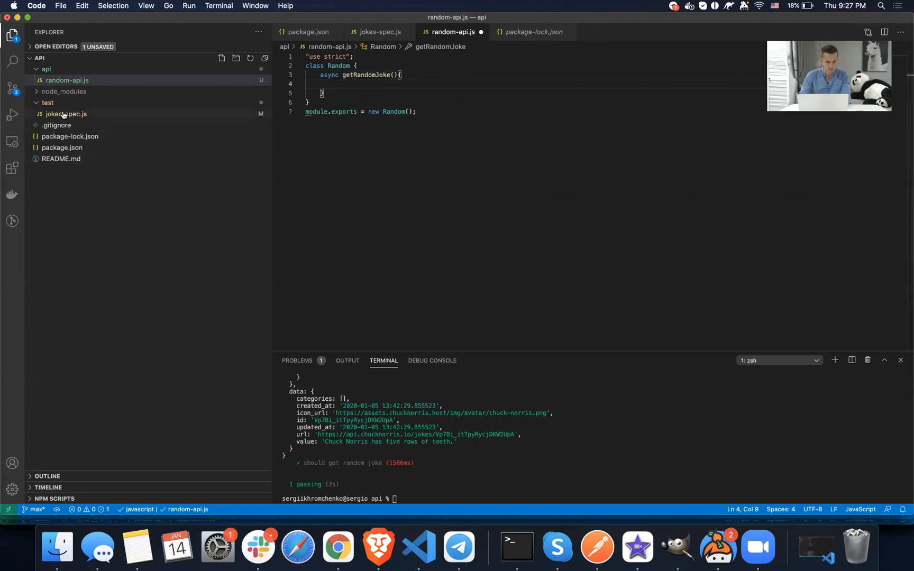
pyautogui.click(65, 114)
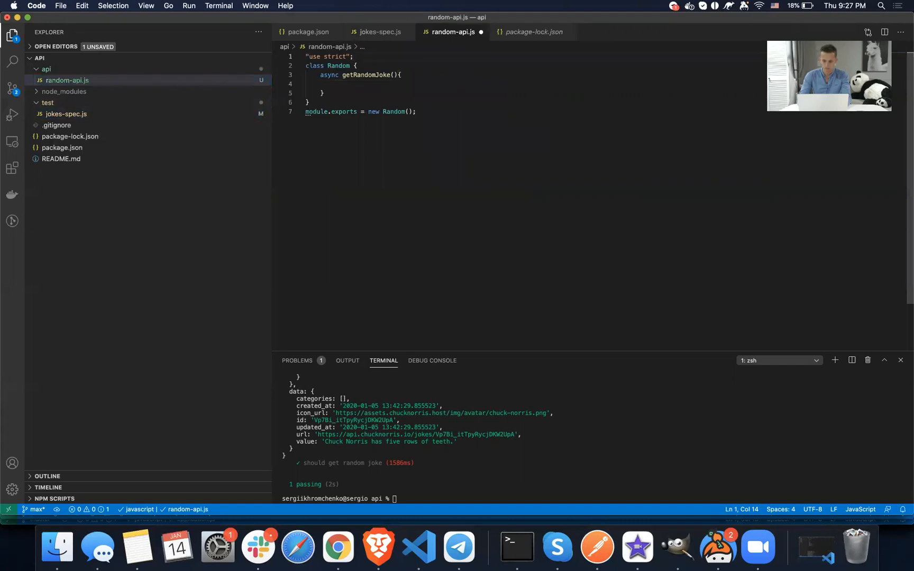
pyautogui.write("const baseUrl = 'https://api.chucknorris.io/';")
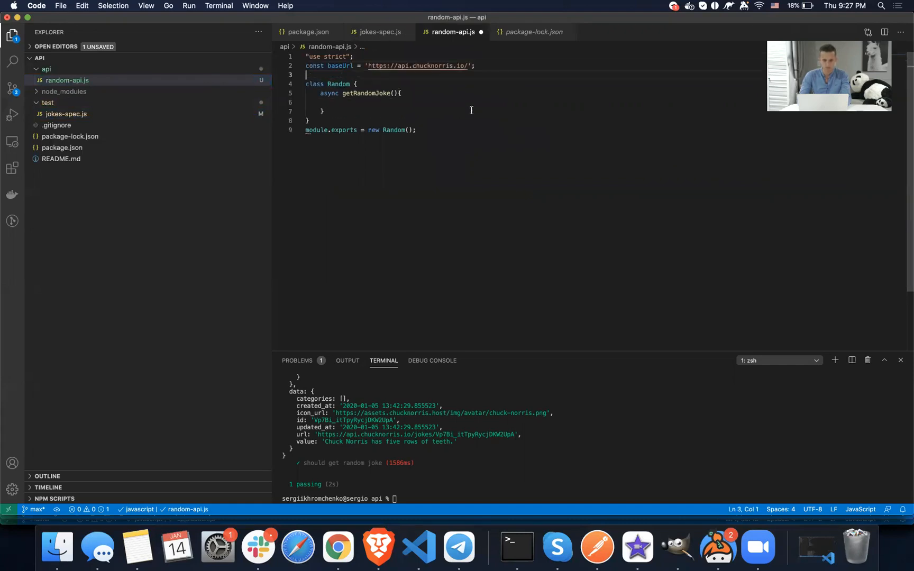
pyautogui.click(385, 102)
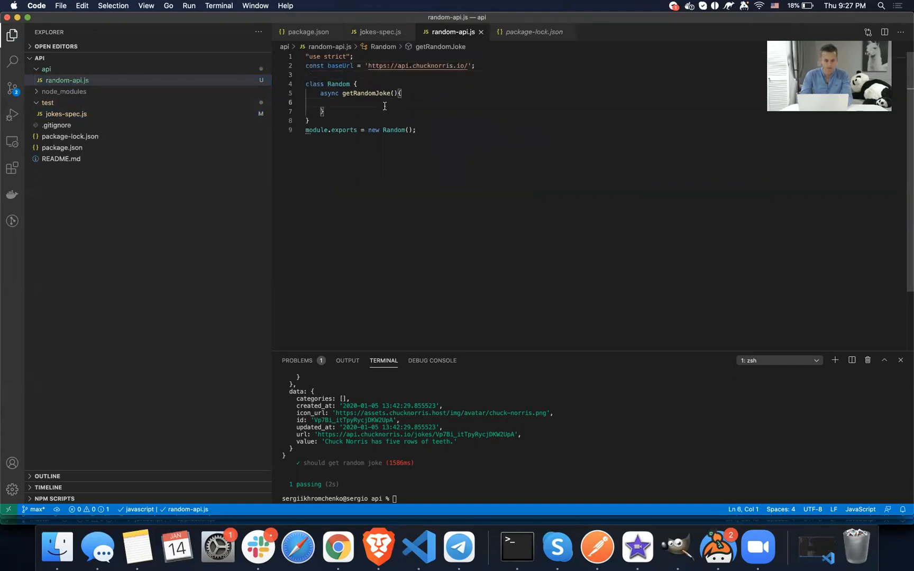
pyautogui.click(377, 32)
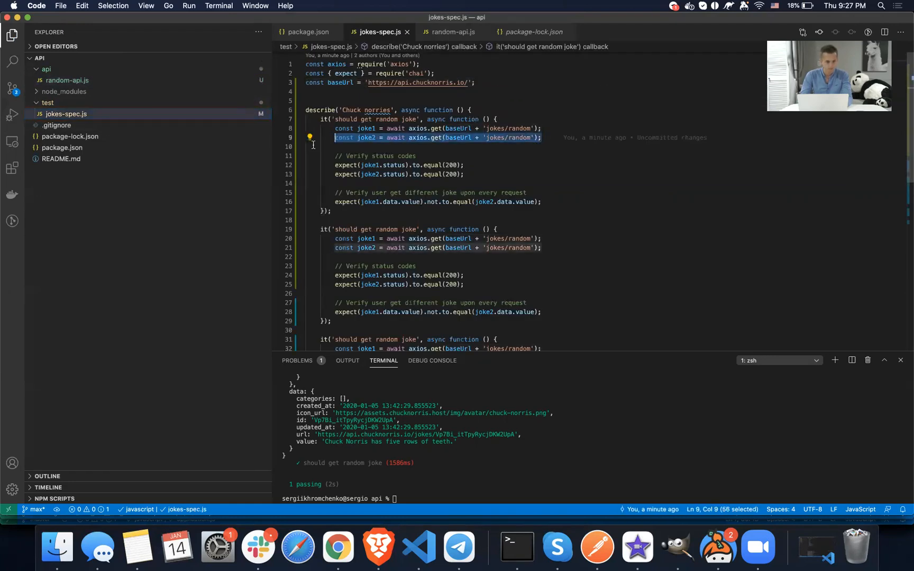
pyautogui.click(451, 32)
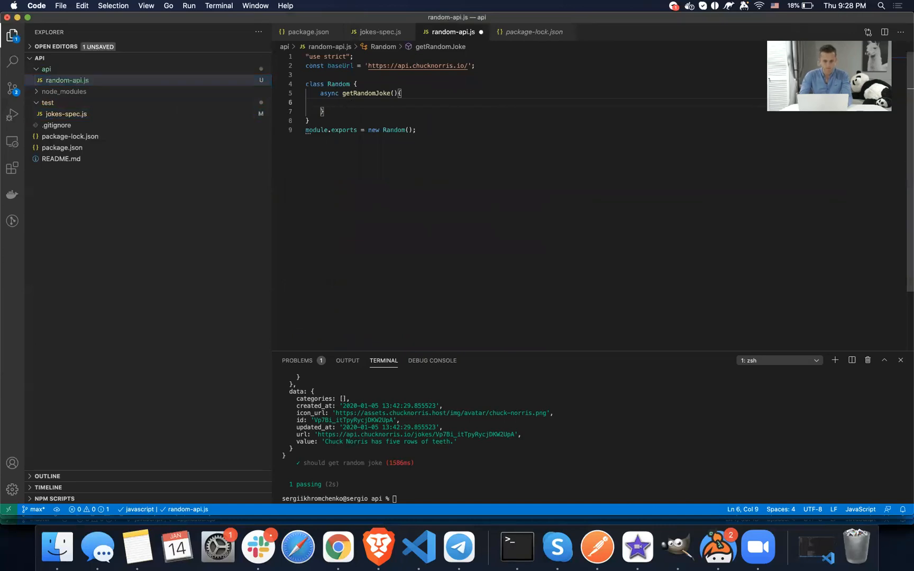
# - Make getRandomJoke await axios.get(baseUrl + 'jokes/random') as response and return it
pyautogui.write("const joke = await axios.get(baseUrl + 'jokes/random');")
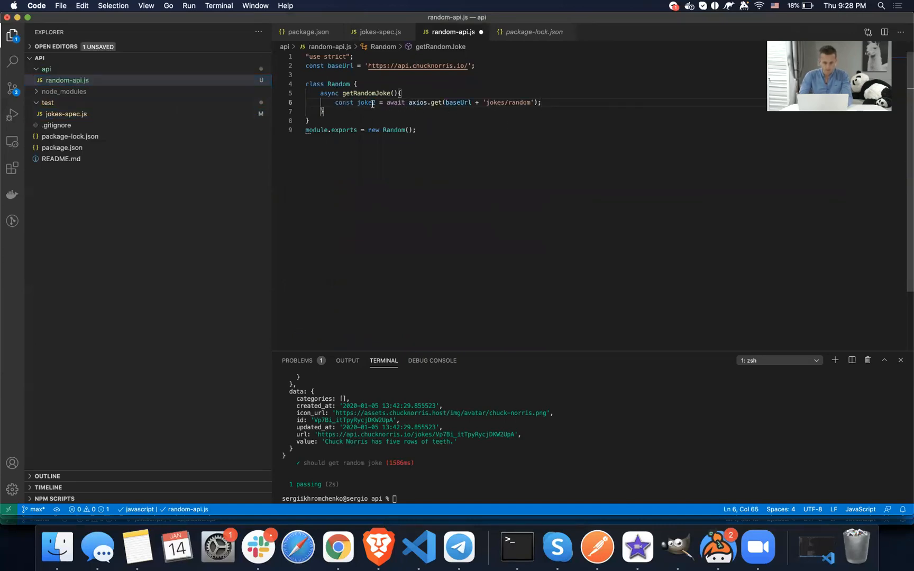
pyautogui.write('respons')
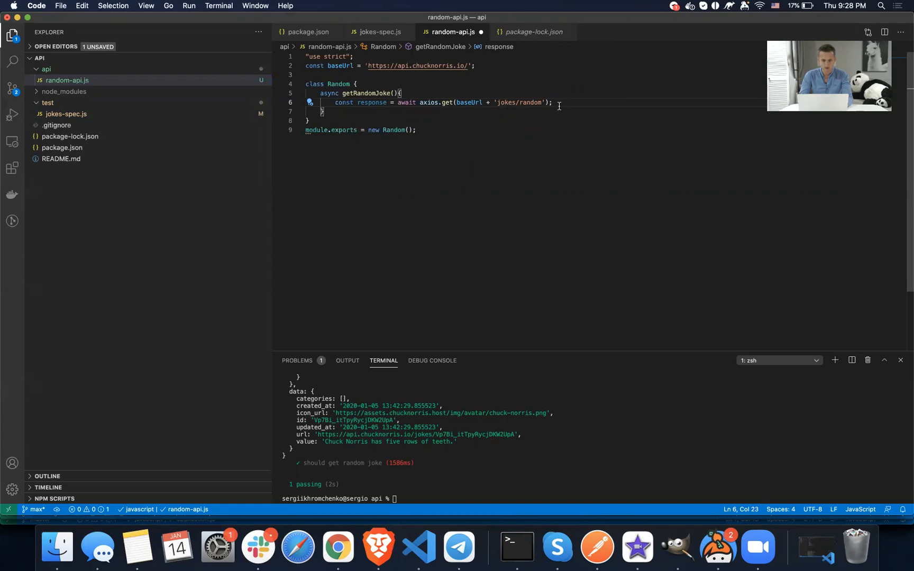
pyautogui.press('enter')
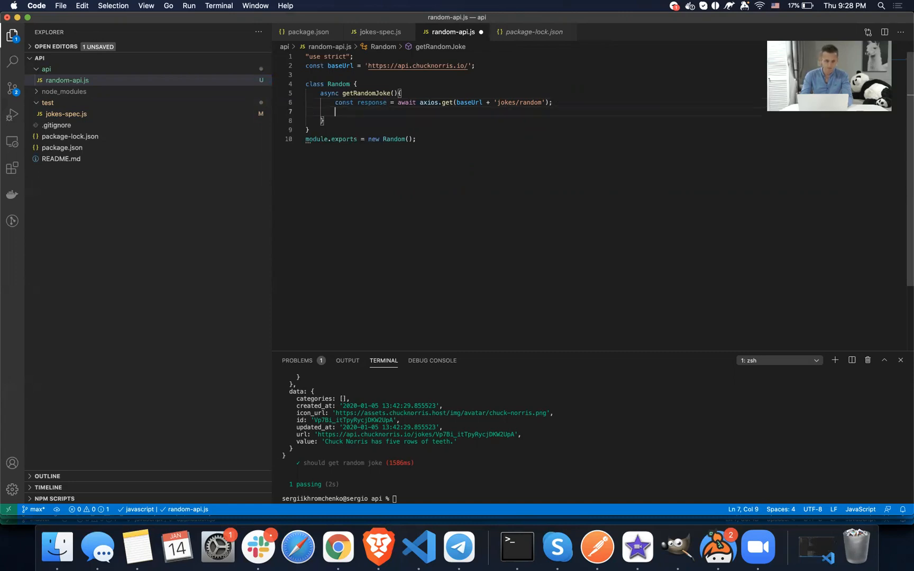
pyautogui.write('return re')
pyautogui.write('const')
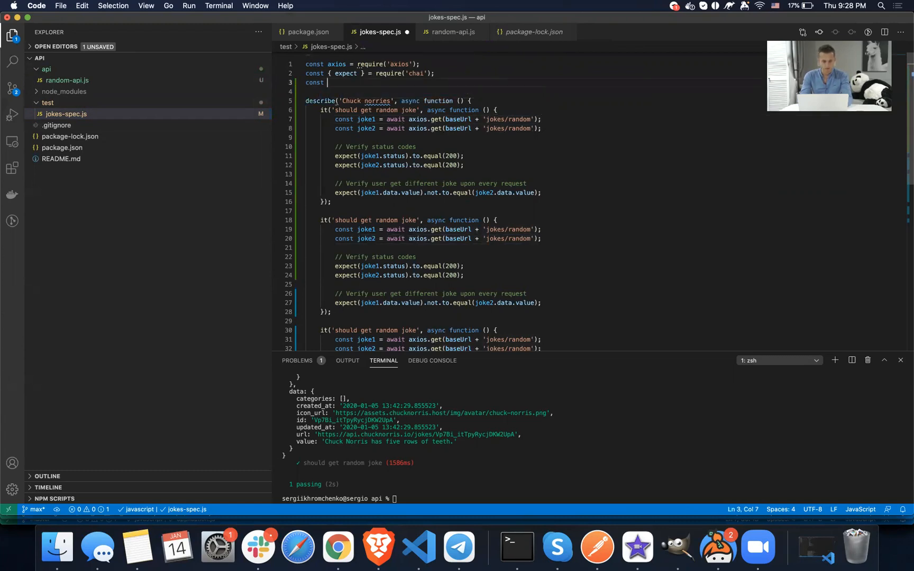
# - Replace the baseUrl line with const apiRandom = require('../api/random-api') in jokes-spec.js
pyautogui.write('random')
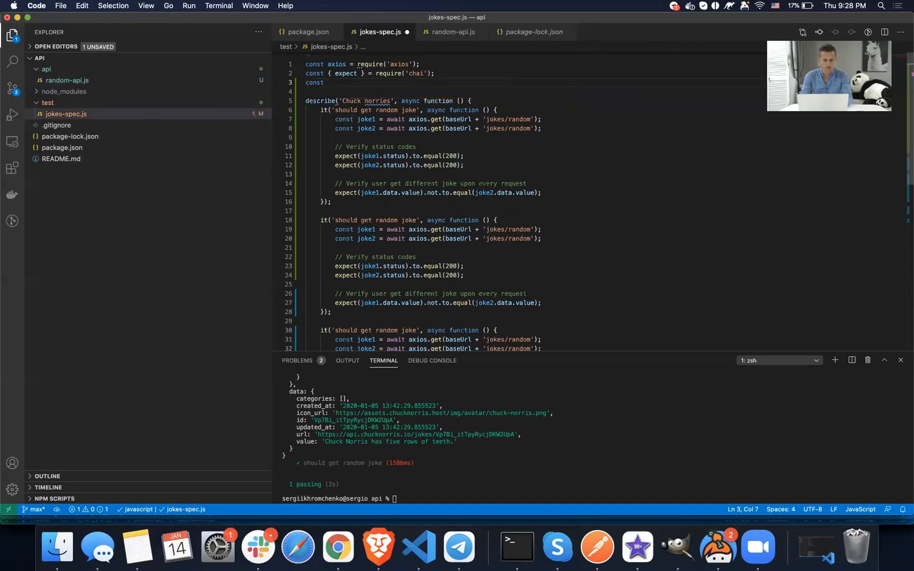
pyautogui.write('apiR')
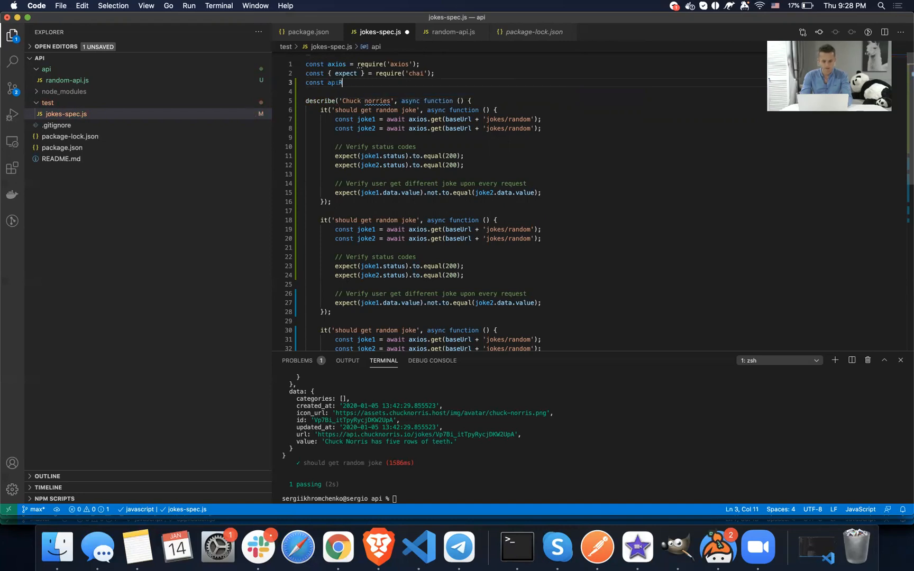
pyautogui.write('Random =')
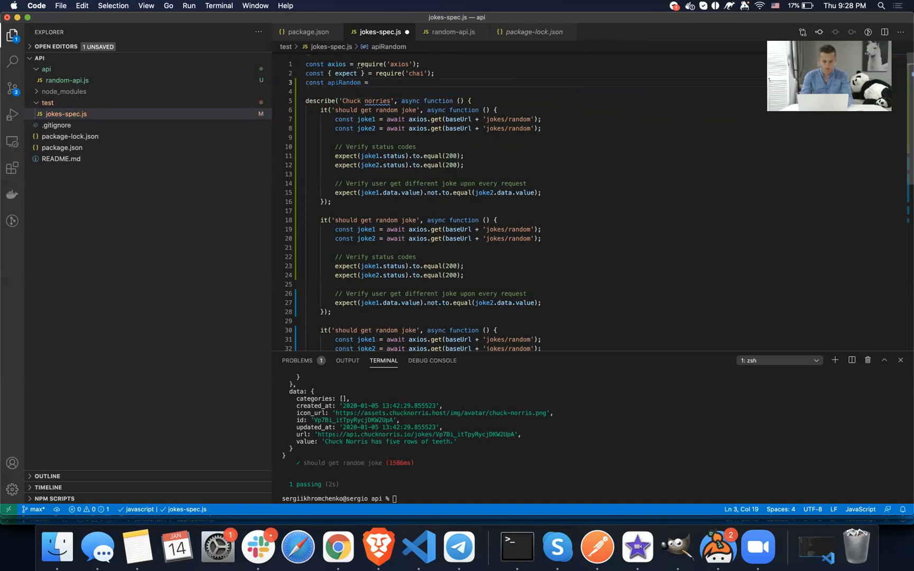
pyautogui.write('require()')
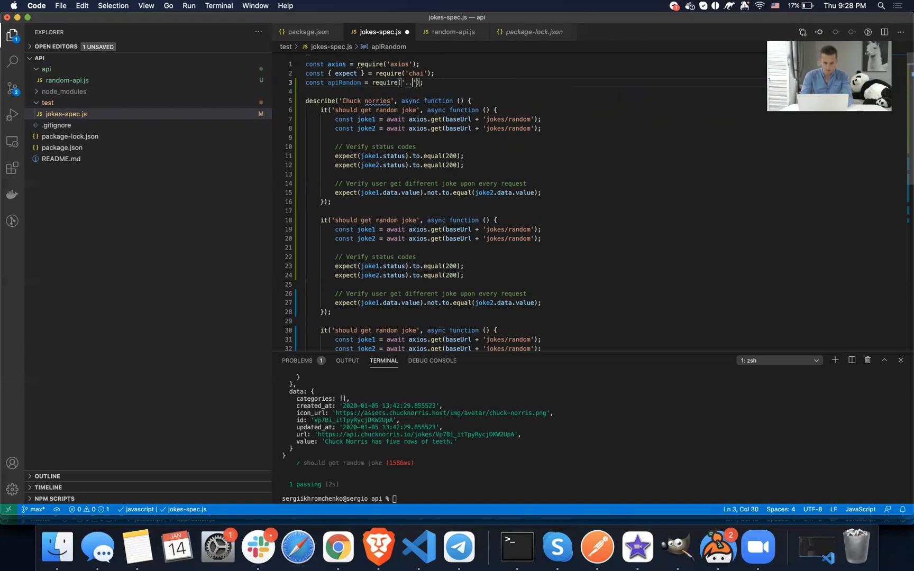
pyautogui.write('/')
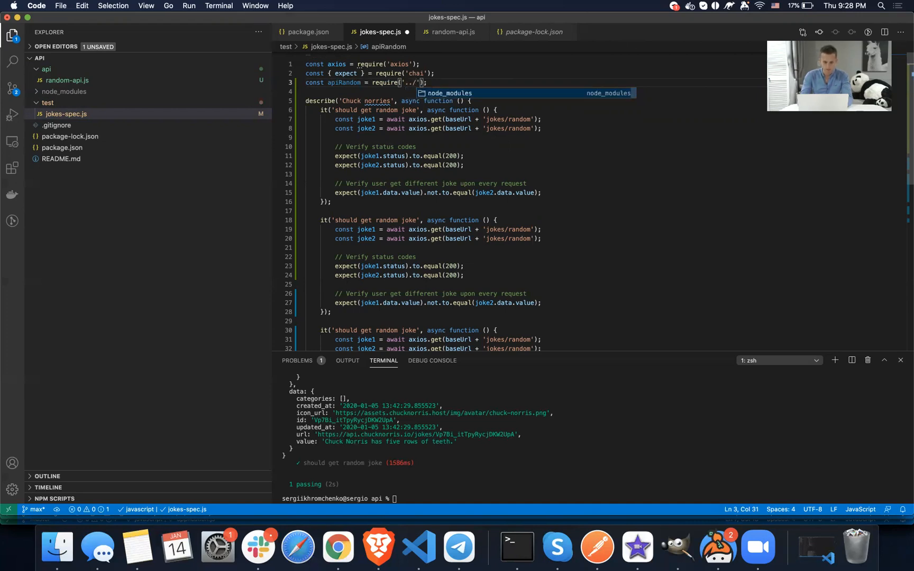
pyautogui.write('api/random-api')
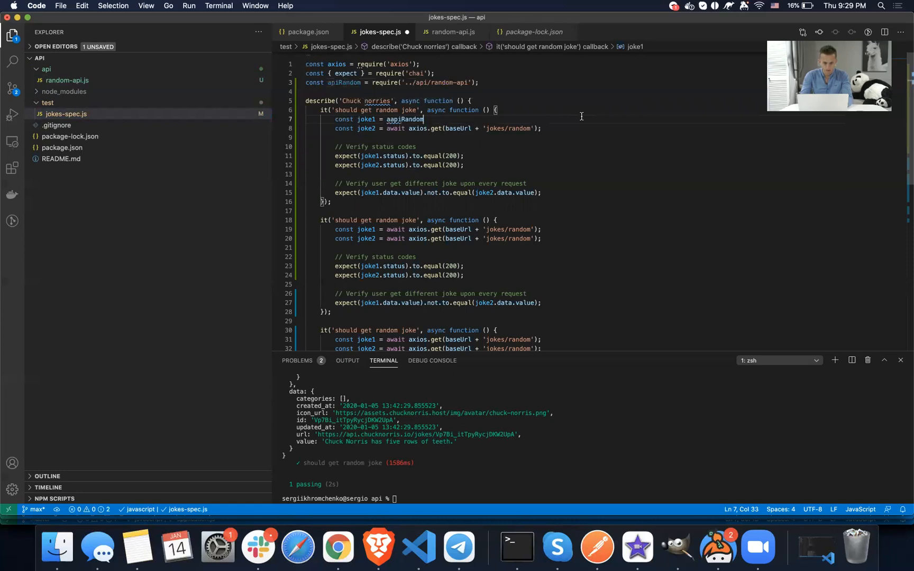
pyautogui.press('Backspace')
pyautogui.write('.')
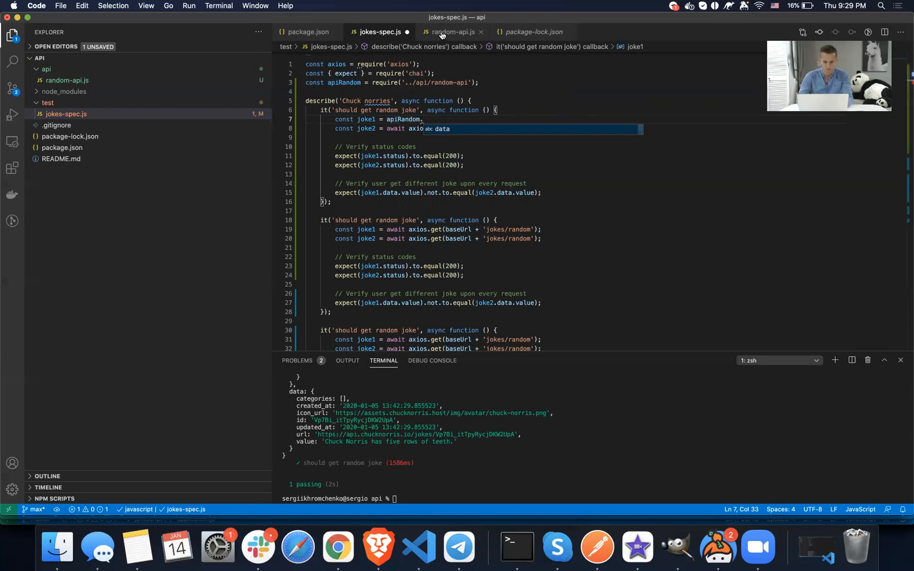
# - Rename apiRandom to jokesApi and set joke1 to jokesApi.getRandomJoke();
pyautogui.click(451, 32)
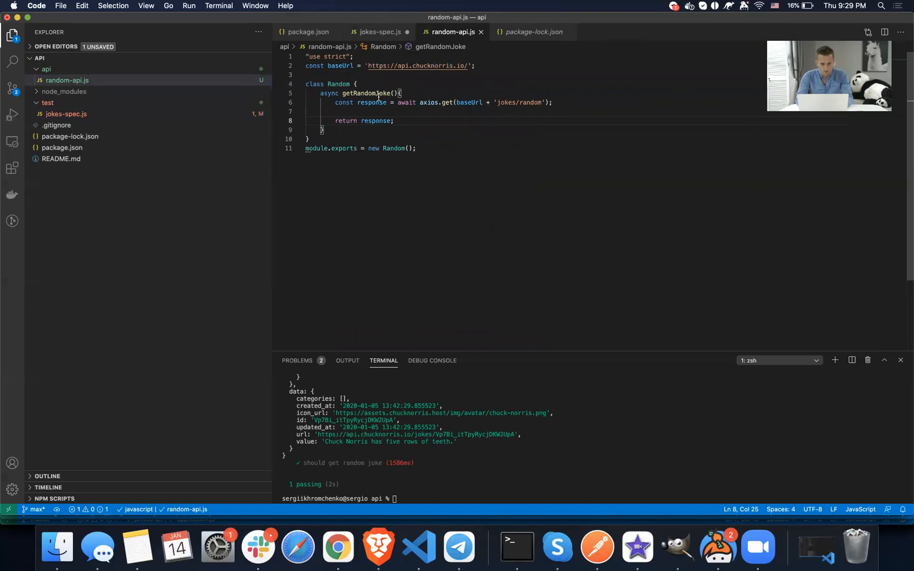
pyautogui.doubleClick(365, 93)
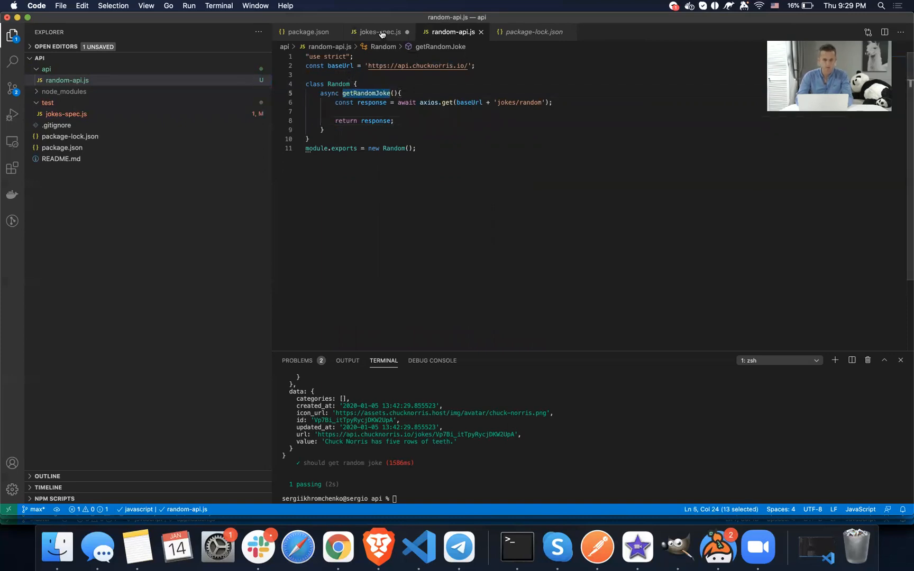
pyautogui.click(378, 31)
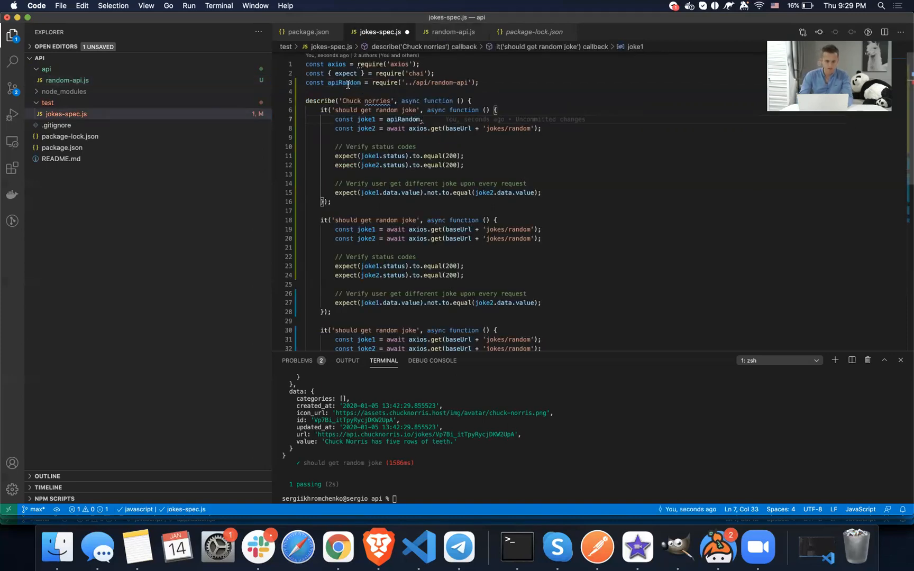
pyautogui.doubleClick(344, 82)
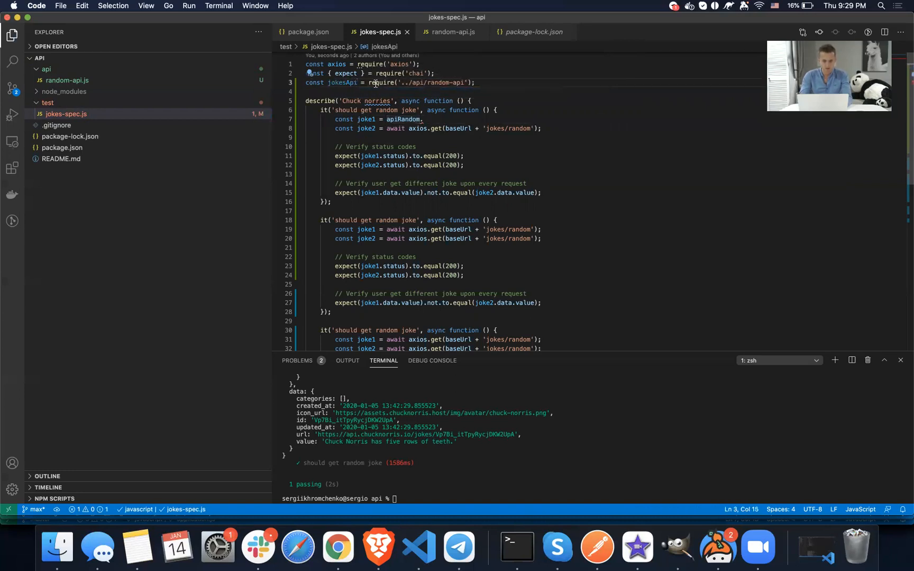
pyautogui.write('jokesApi')
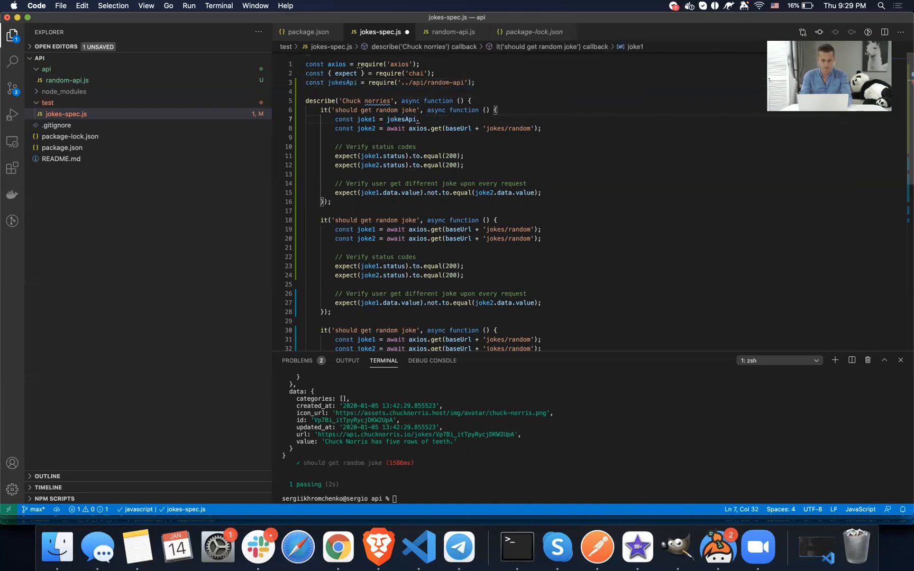
pyautogui.write('getRandomJoke()')
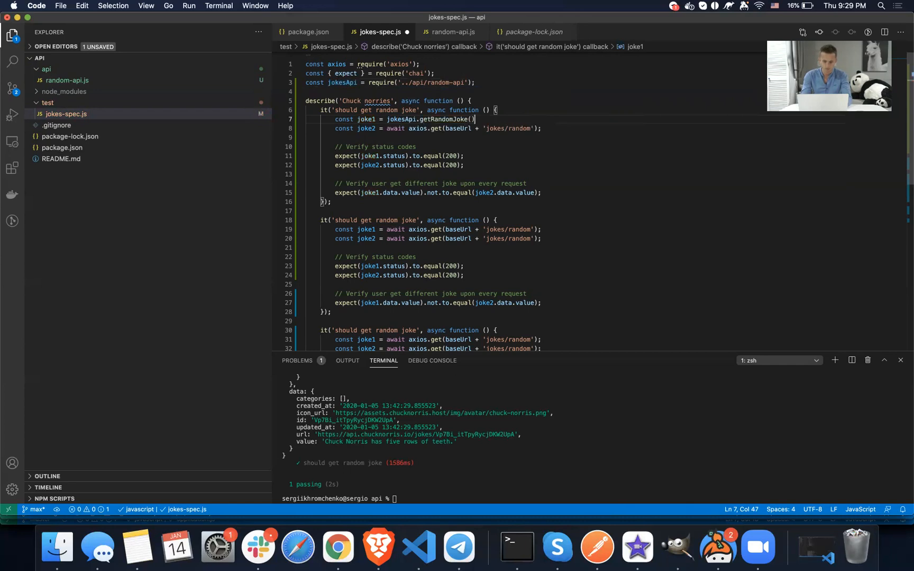
pyautogui.write(';')
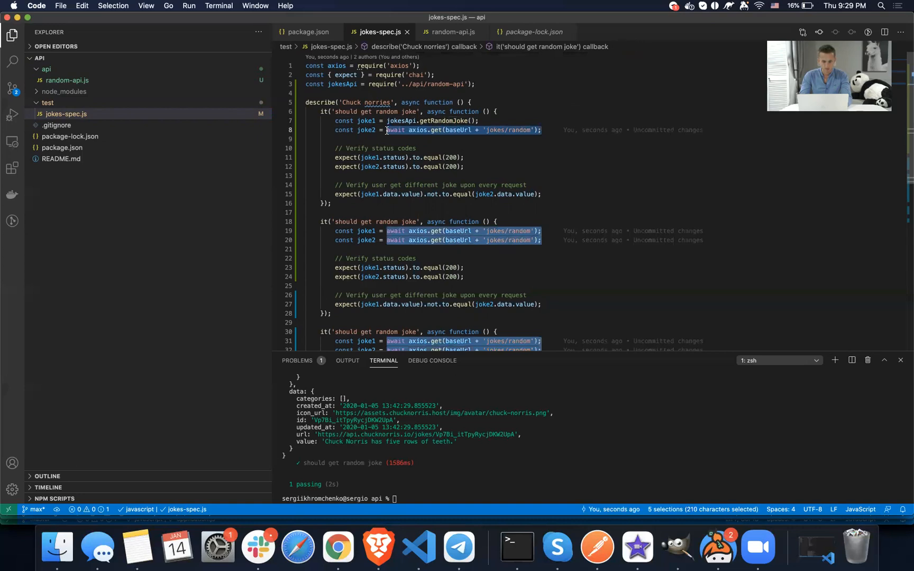
# - Replace all axios.get joke calls with jokesApi.getRandomJoke(); and run npm test
pyautogui.write('jokesApi.getRandomJoke();')
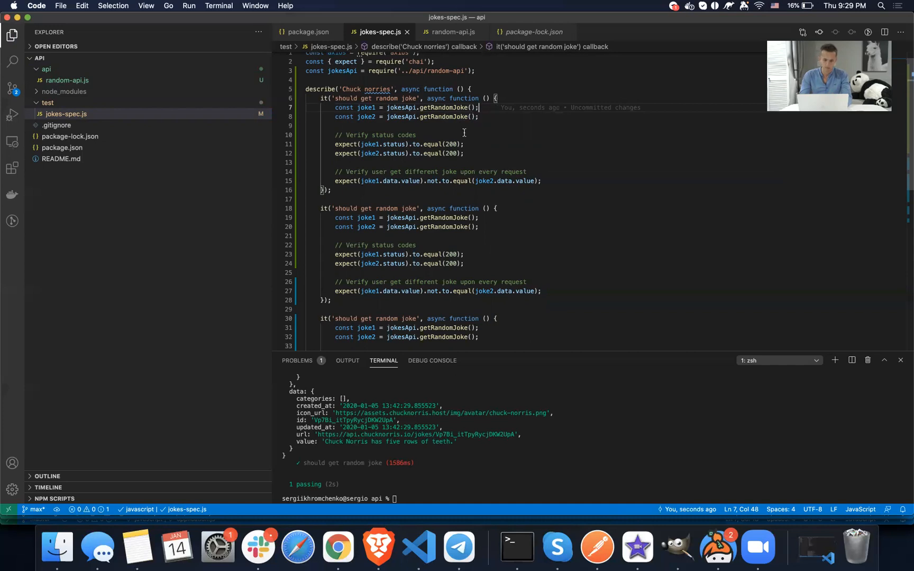
pyautogui.scroll(-3)
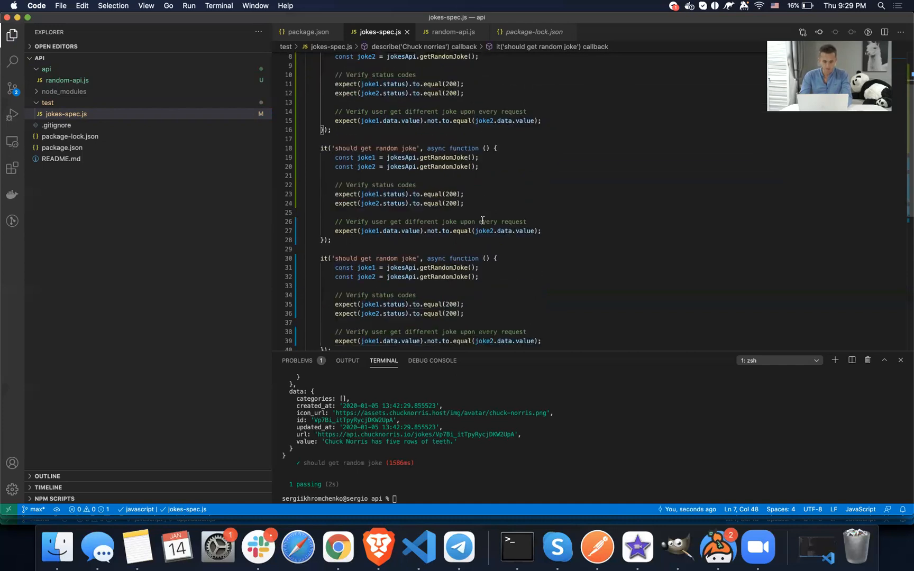
pyautogui.write('npm test')
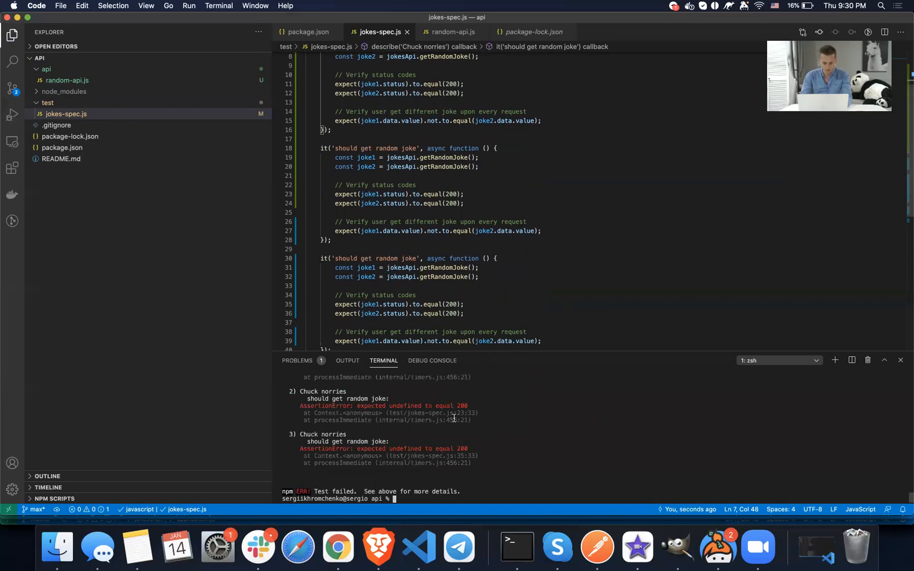
# - Add await before every jokesApi.getRandomJoke() call across the three tests
pyautogui.scroll(3)
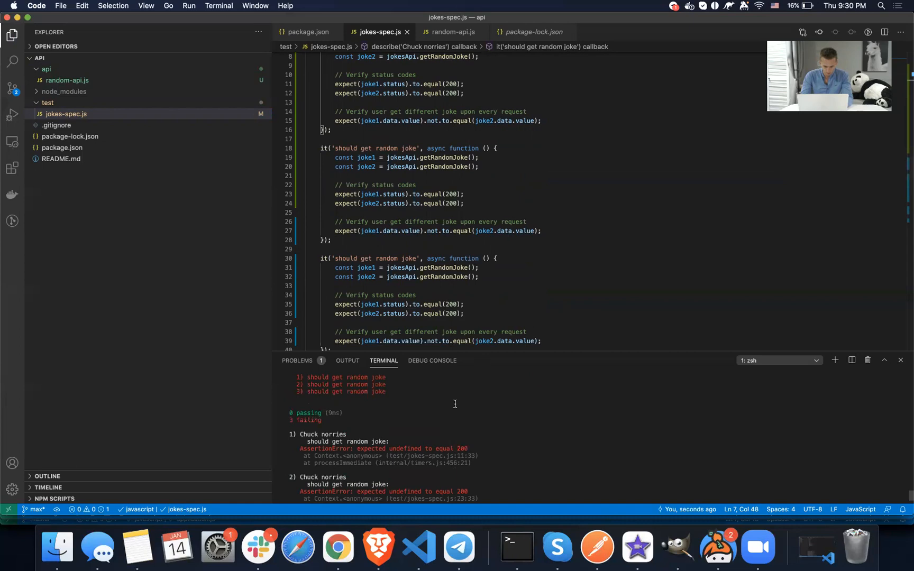
pyautogui.scroll(-3)
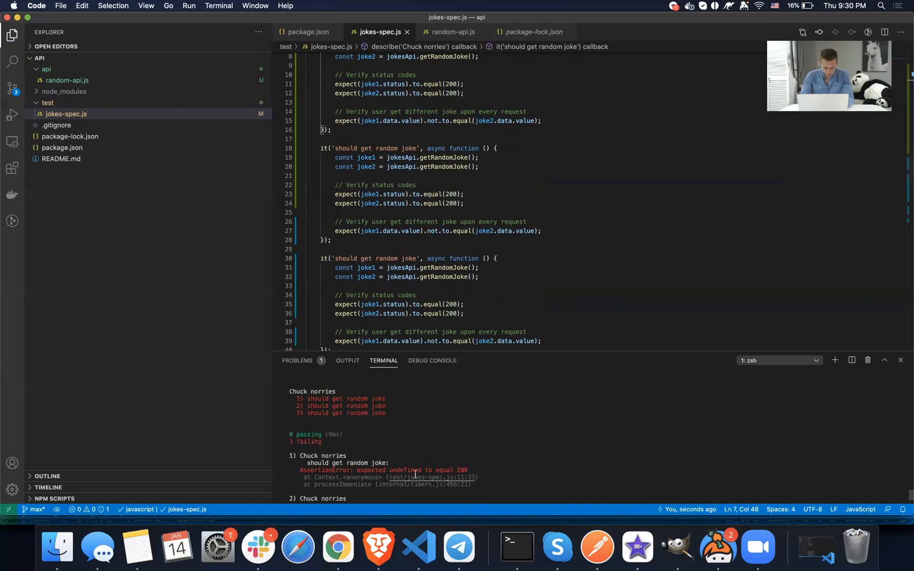
pyautogui.scroll(3)
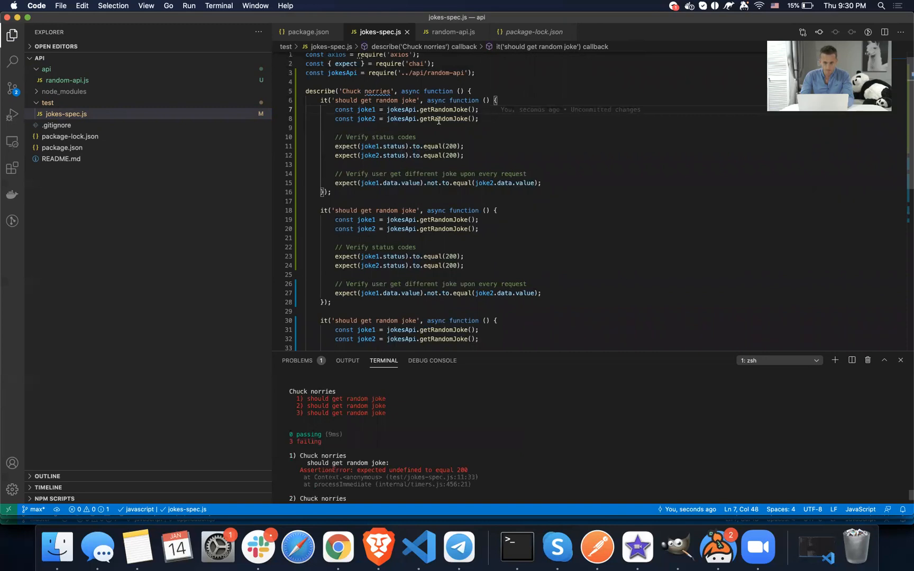
pyautogui.click(401, 109)
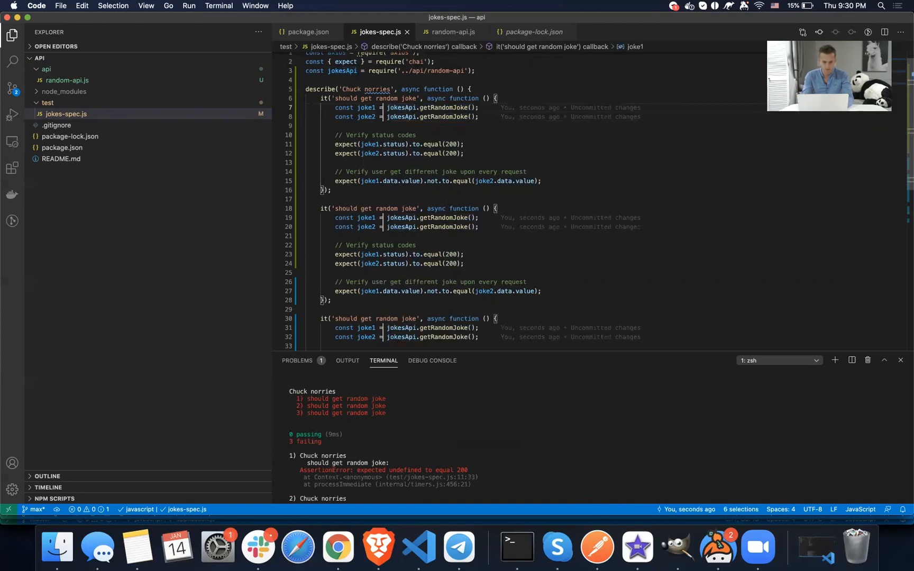
pyautogui.write('await')
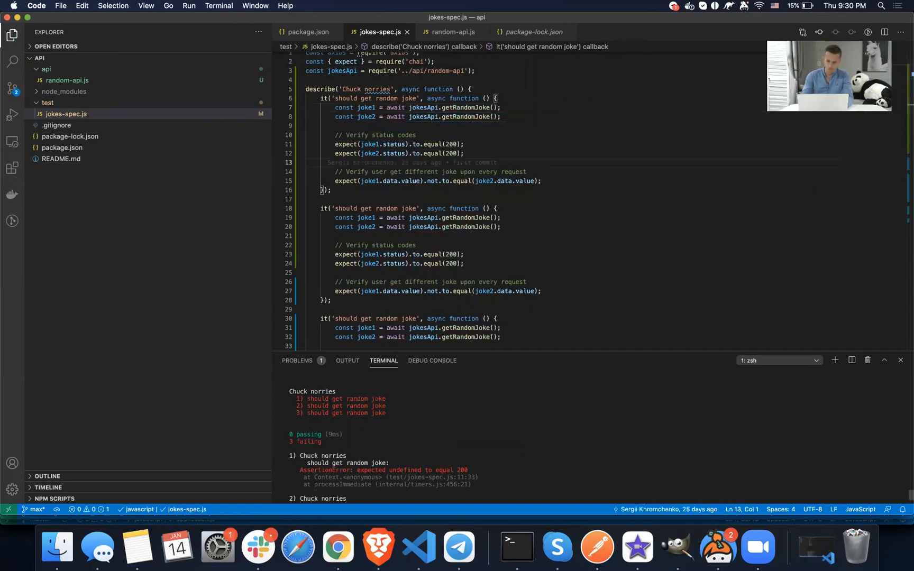
pyautogui.scroll(-3)
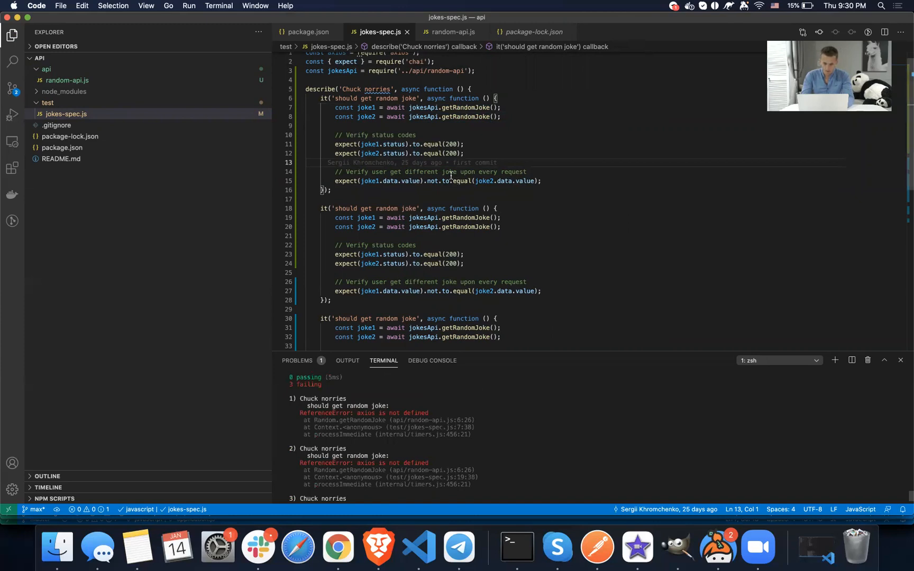
pyautogui.scroll(-3)
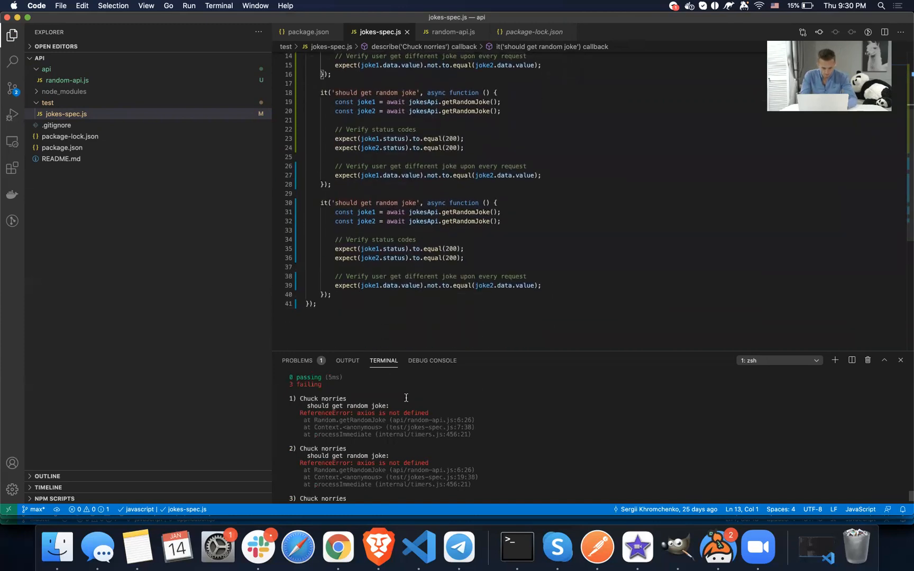
pyautogui.scroll(3)
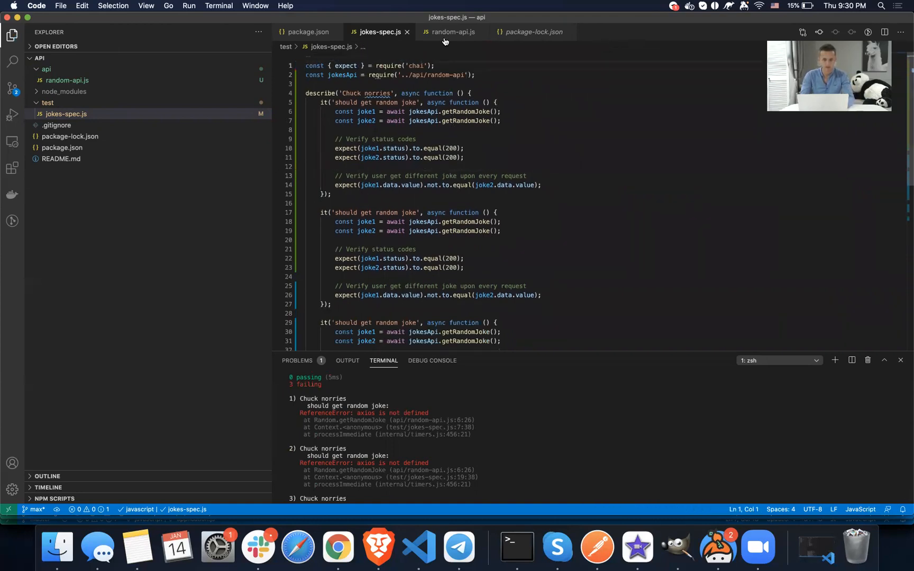
# - Switch to the random-api.js tab and place the cursor on the blank line under baseUrl
pyautogui.click(452, 32)
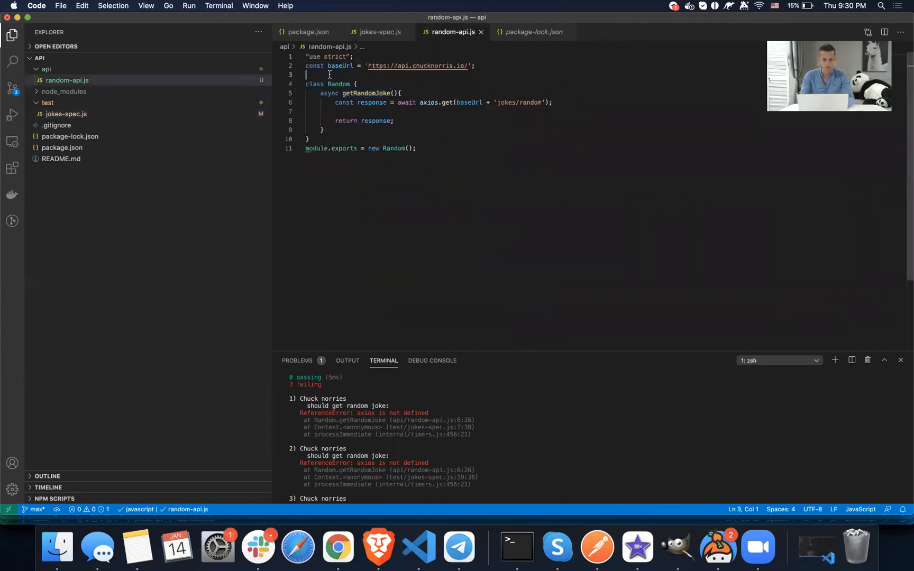
pyautogui.click(379, 32)
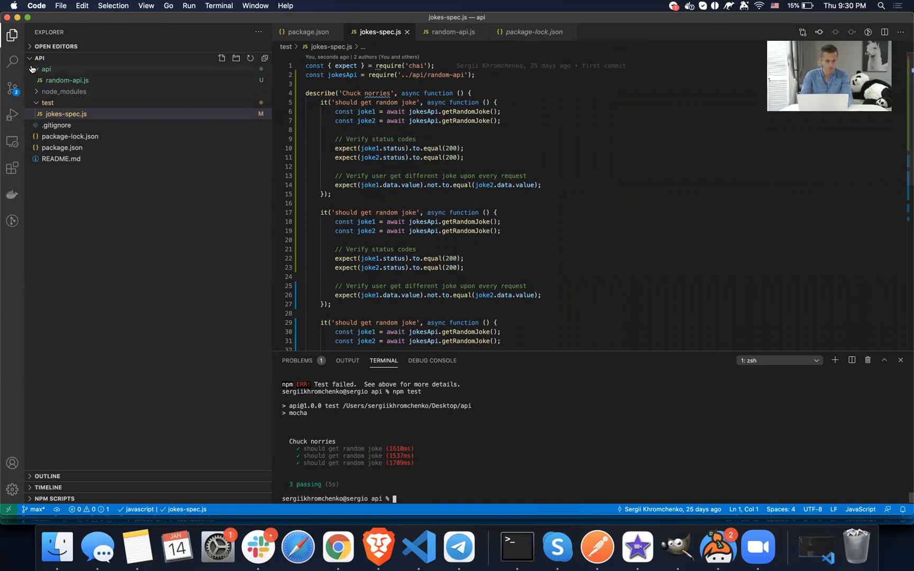
# - Create search-api.js in the api folder, then view random-api.js and return to jokes-spec.js
pyautogui.click(45, 68)
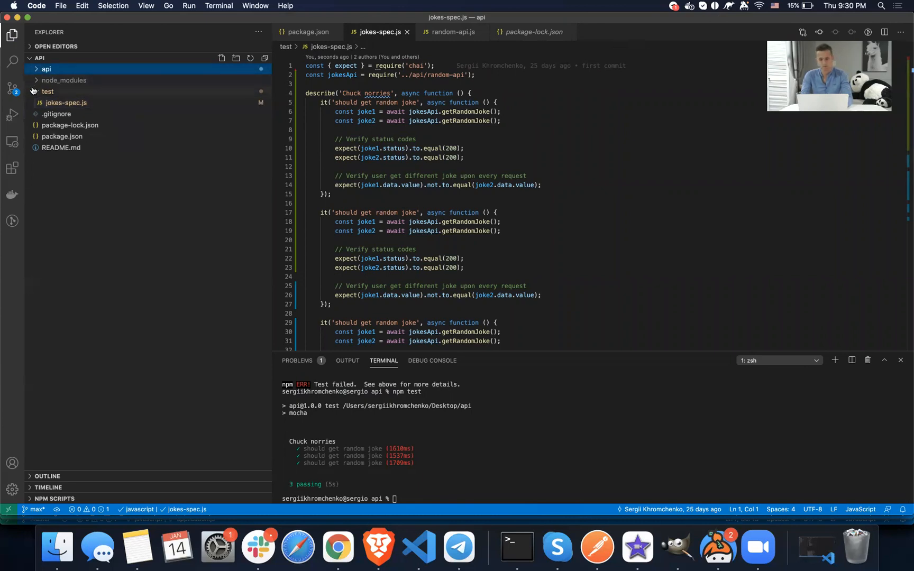
pyautogui.click(46, 69)
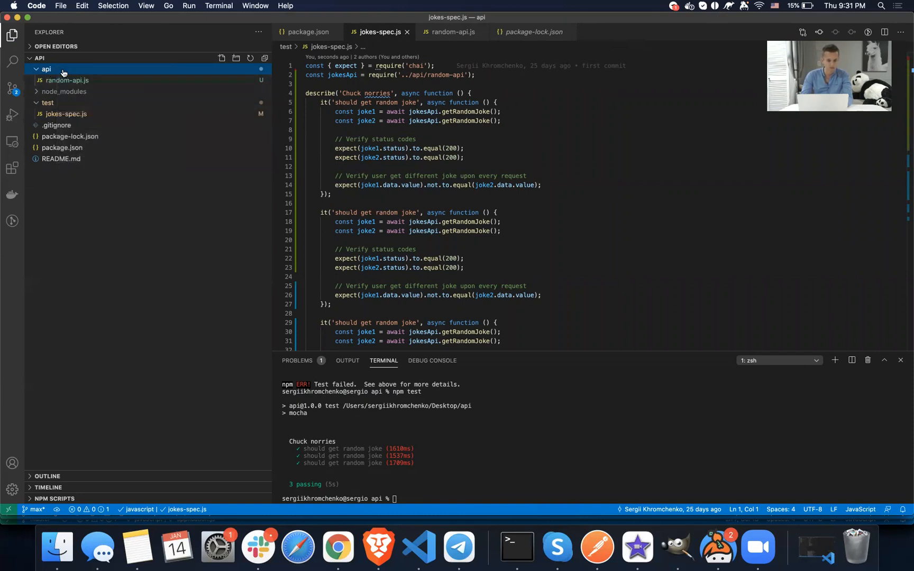
pyautogui.click(222, 58)
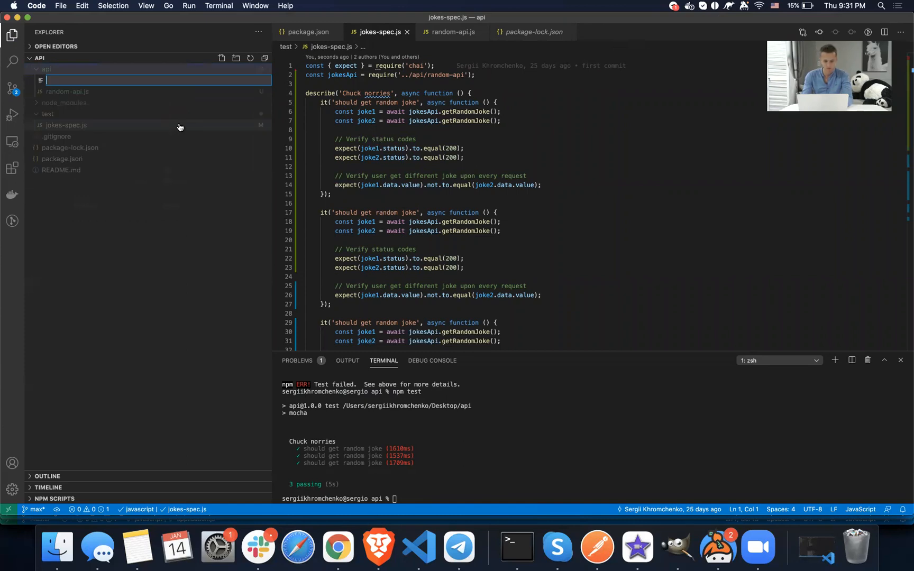
pyautogui.write('s')
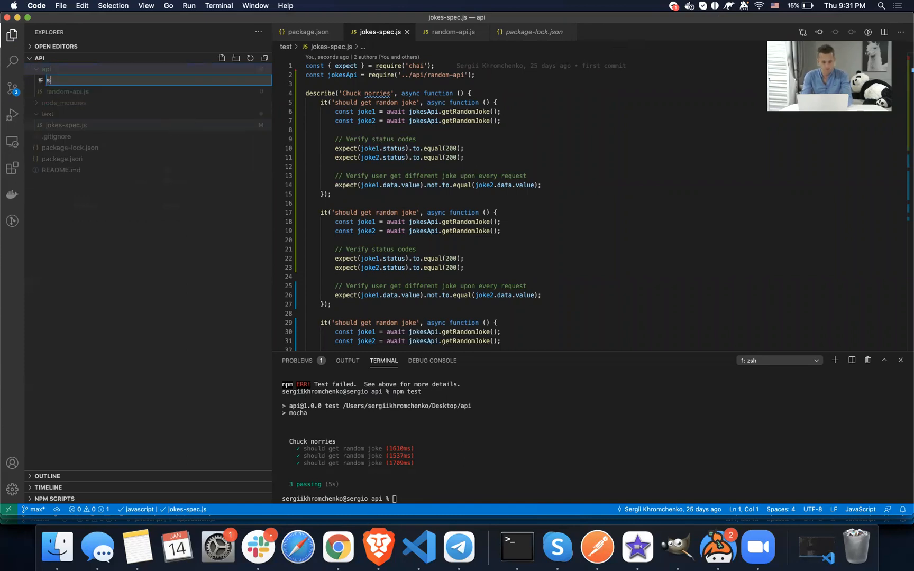
pyautogui.write('earch-api')
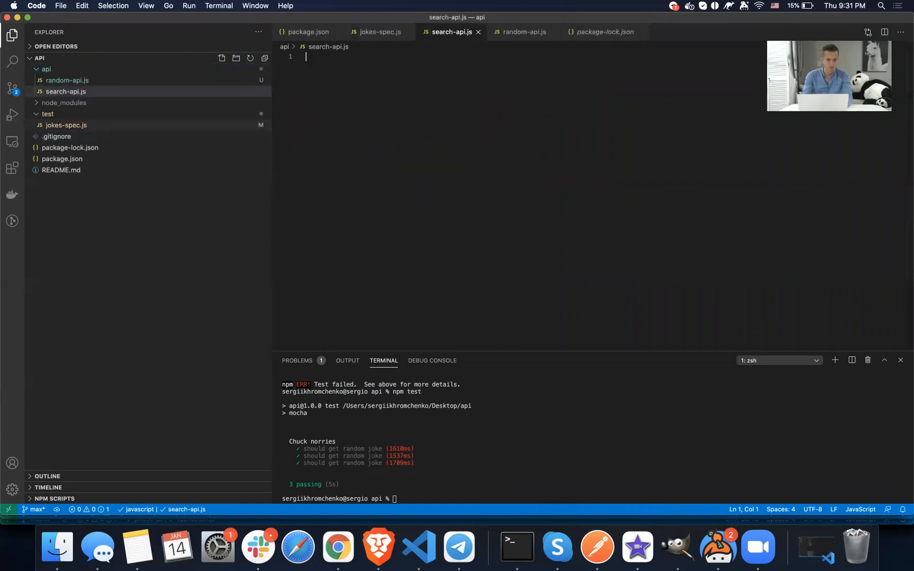
pyautogui.click(66, 80)
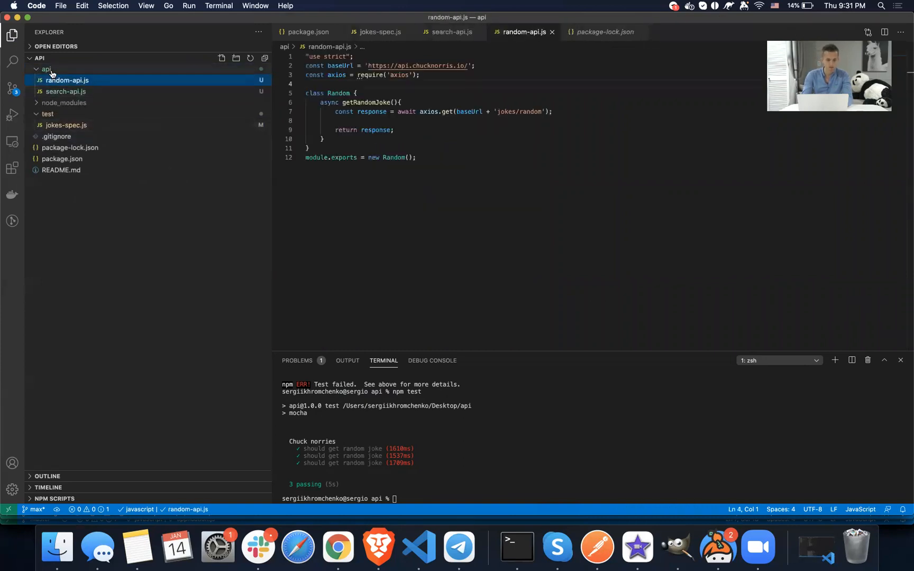
pyautogui.click(66, 124)
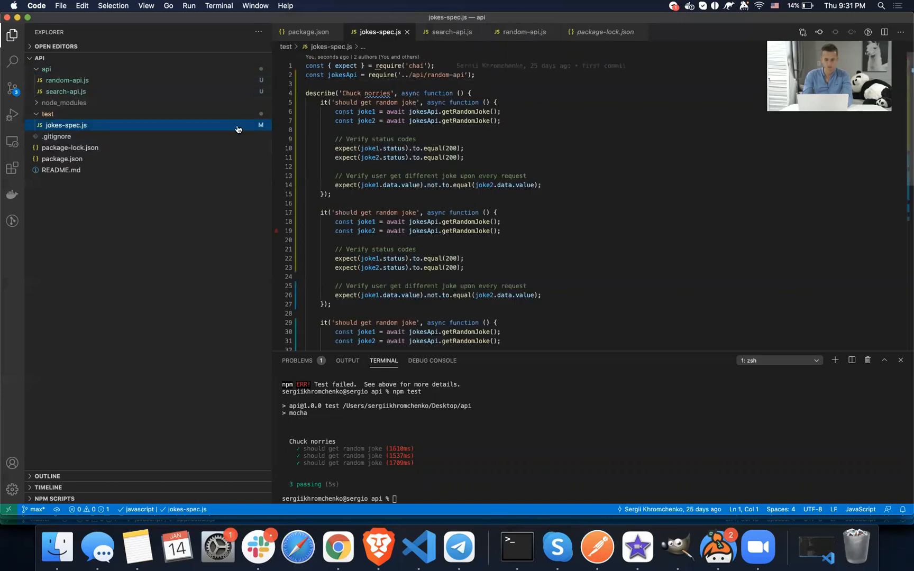
pyautogui.moveTo(198, 94)
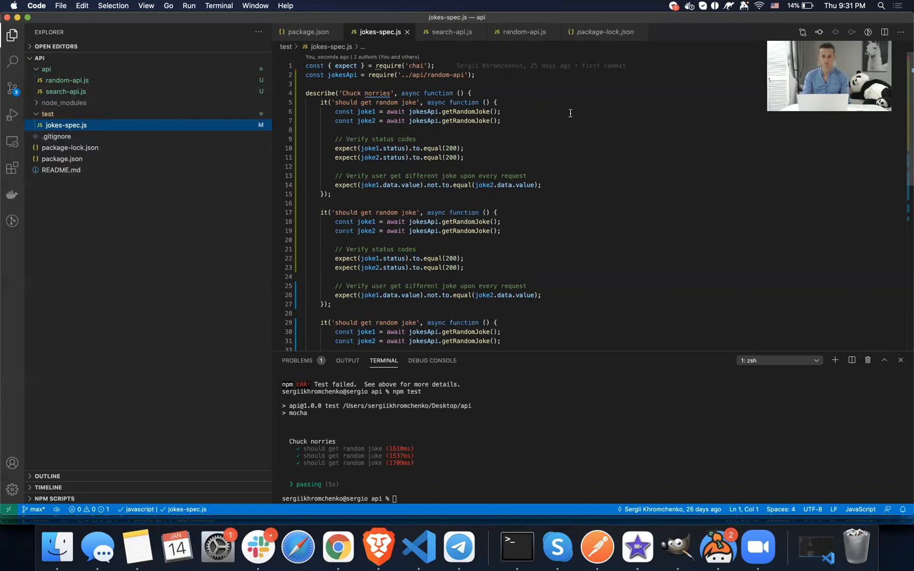
pyautogui.moveTo(629, 56)
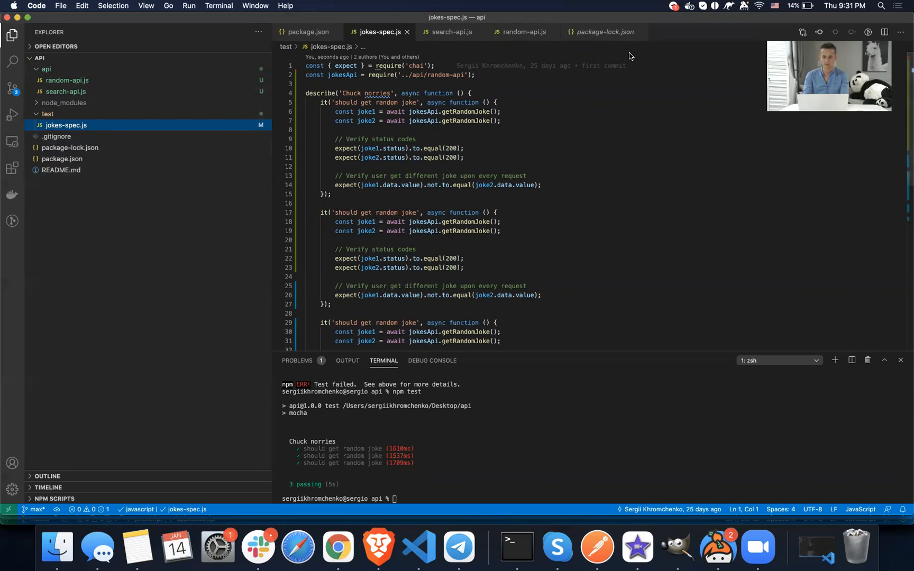